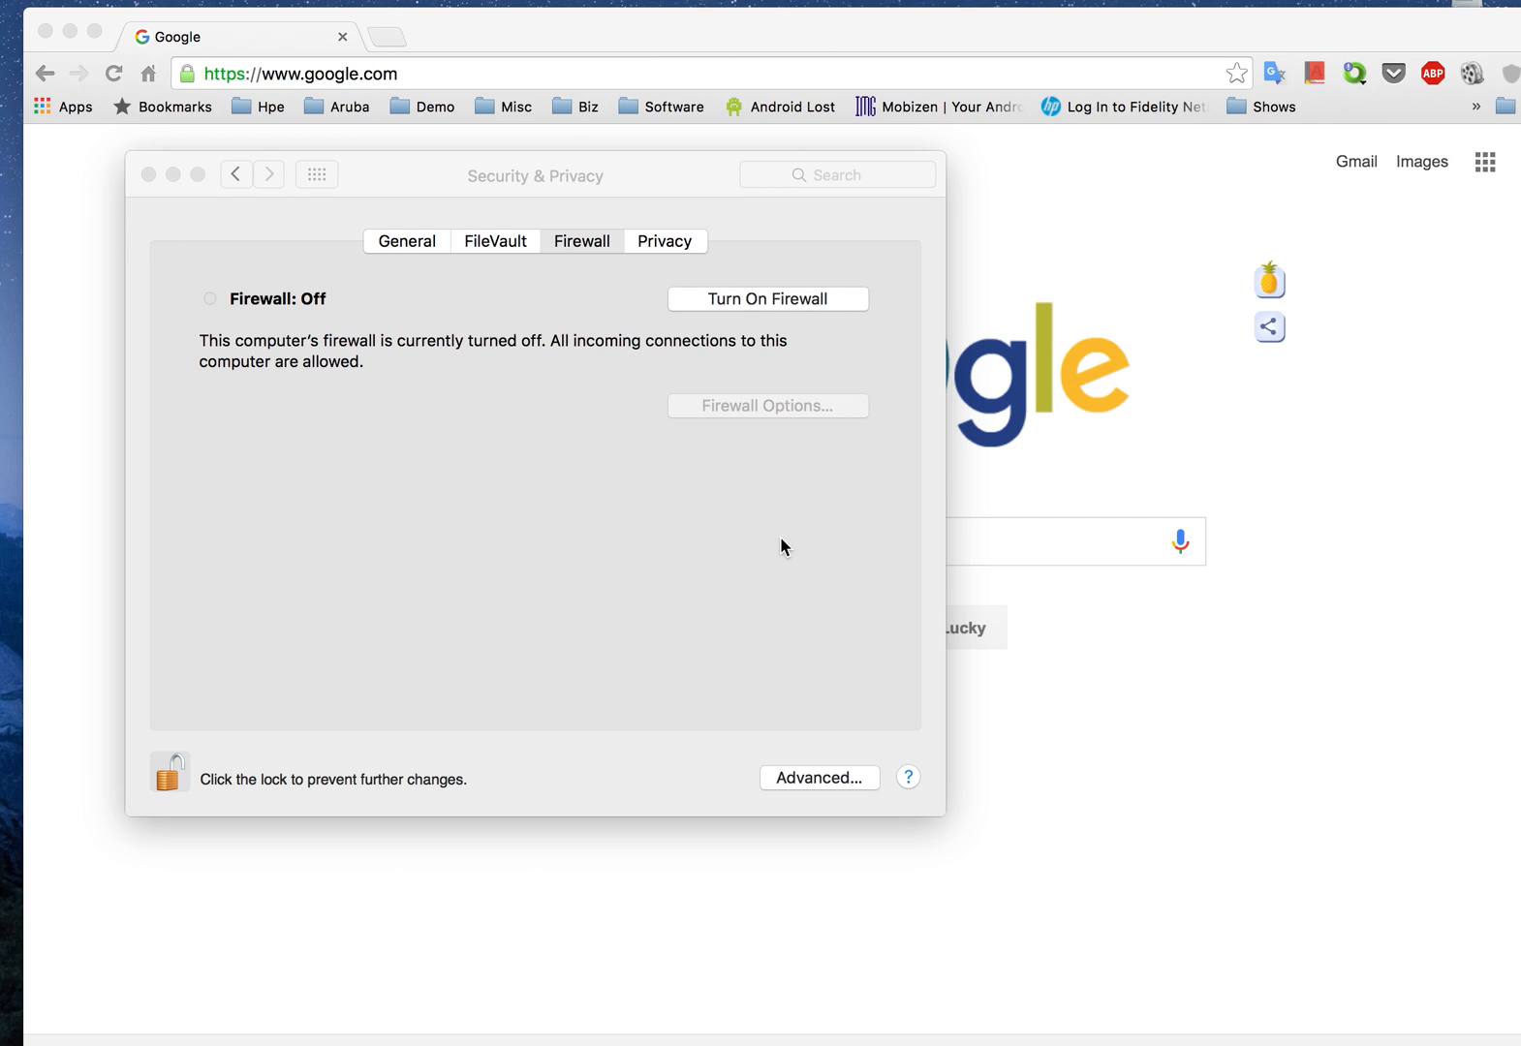
{"action": "mouse_move", "coordinate": [699, 285]}
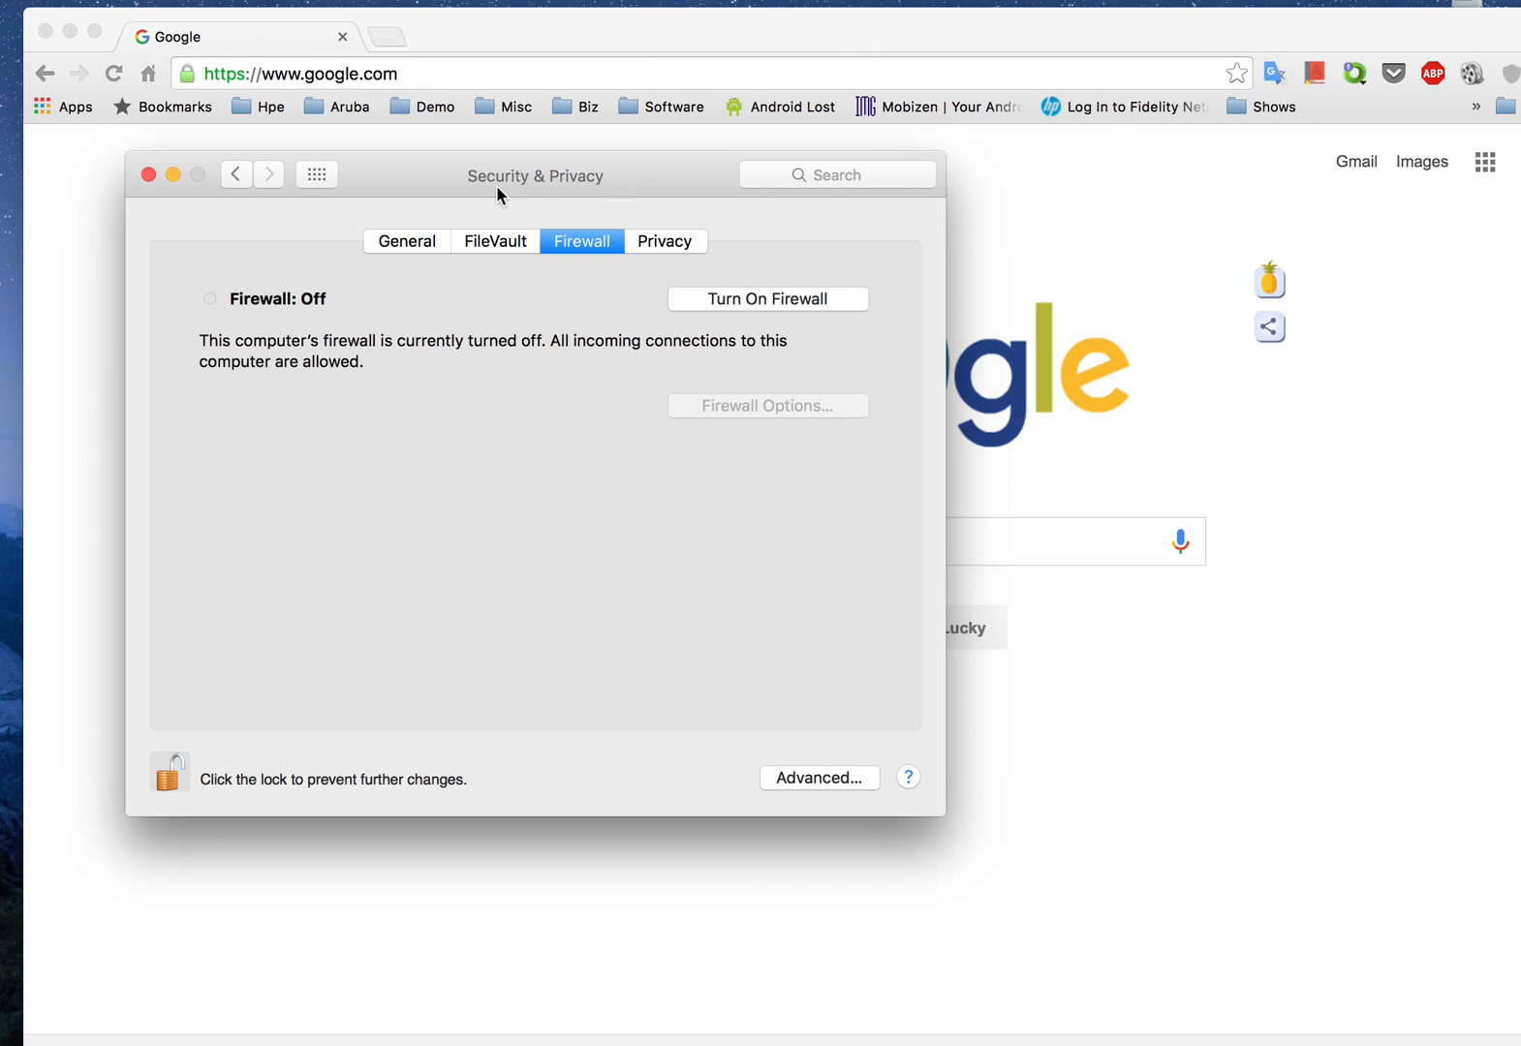
{"action": "mouse_move", "coordinate": [573, 279]}
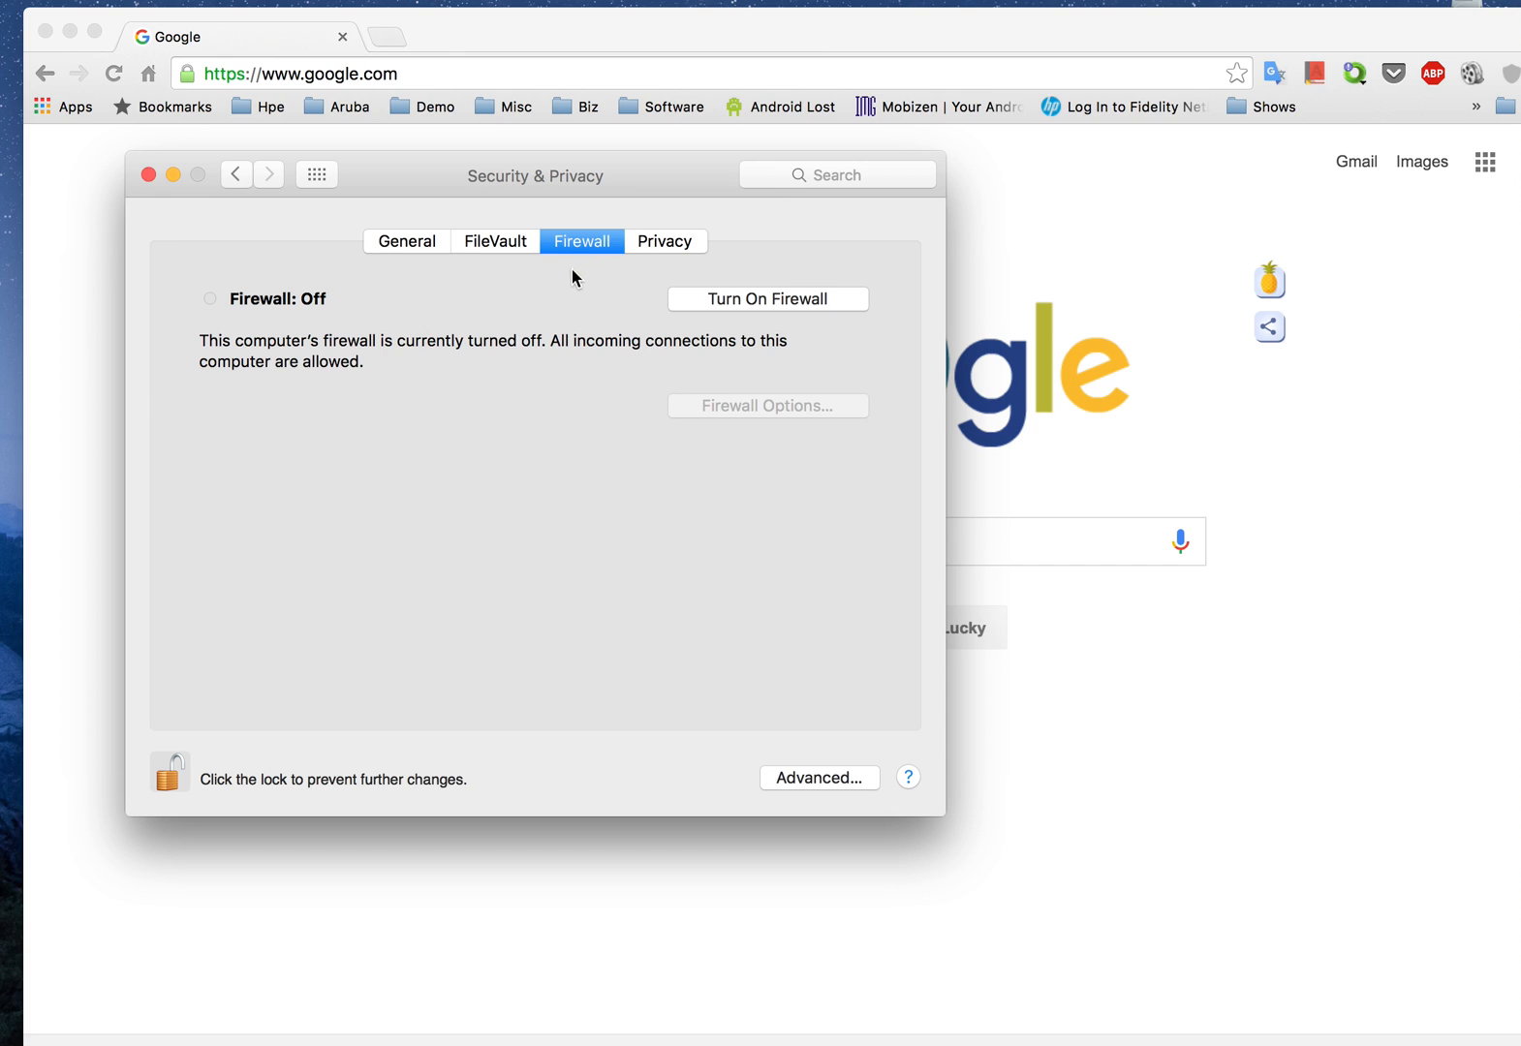
{"action": "mouse_move", "coordinate": [322, 274]}
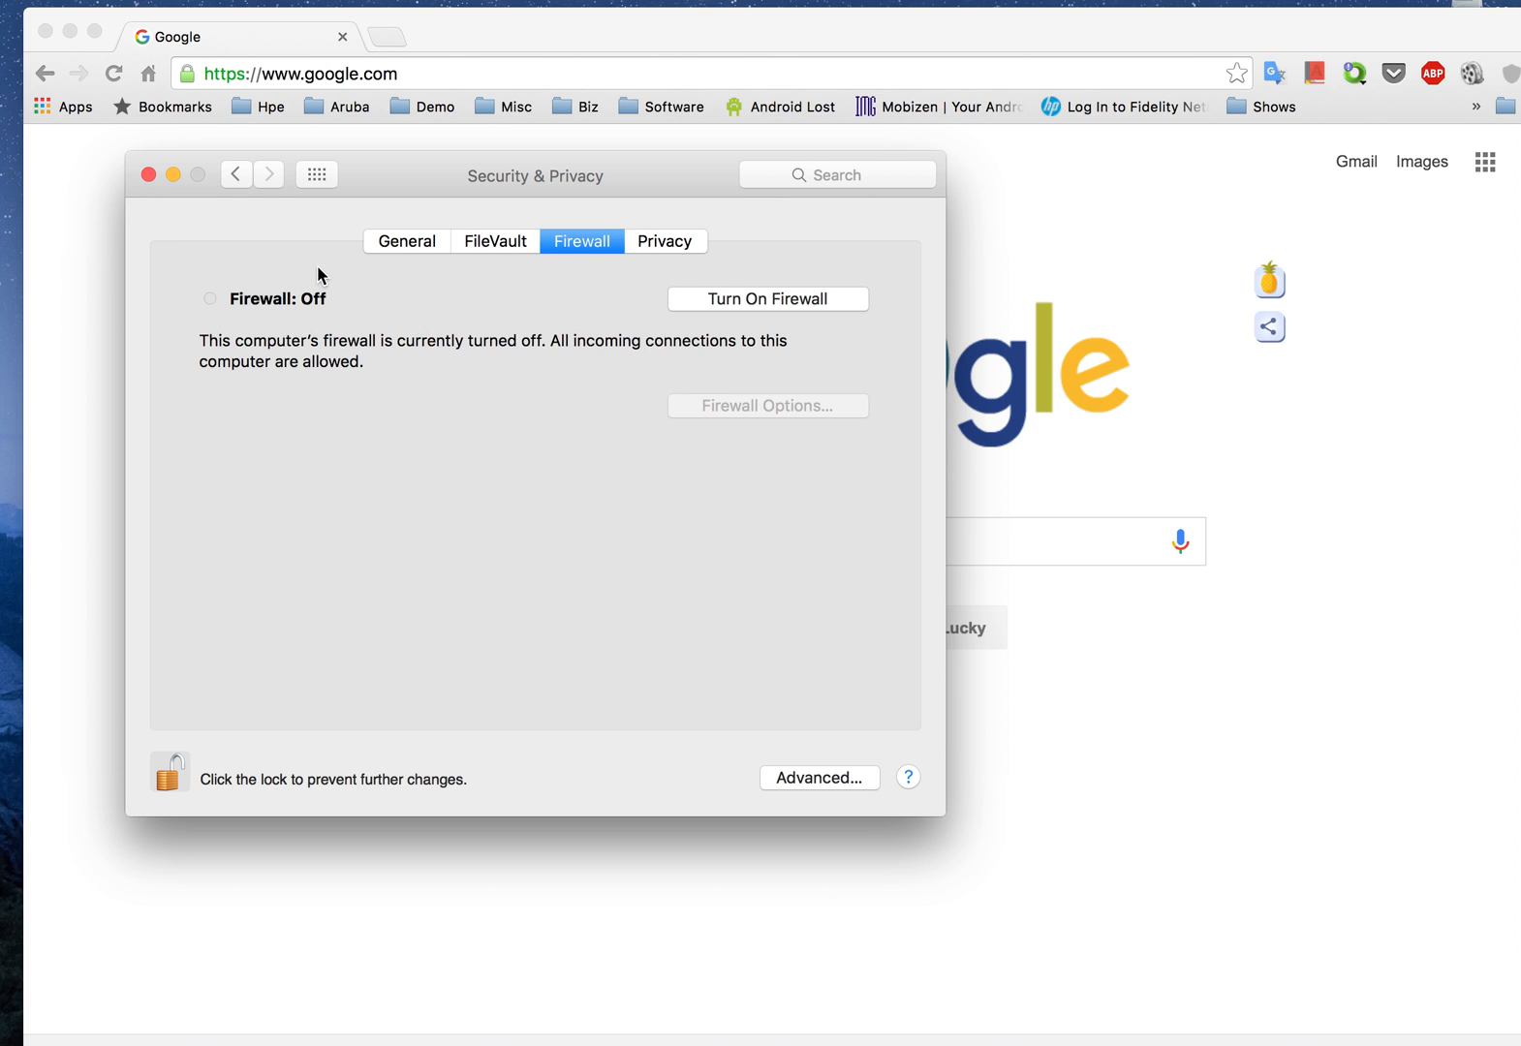
{"action": "mouse_move", "coordinate": [432, 552]}
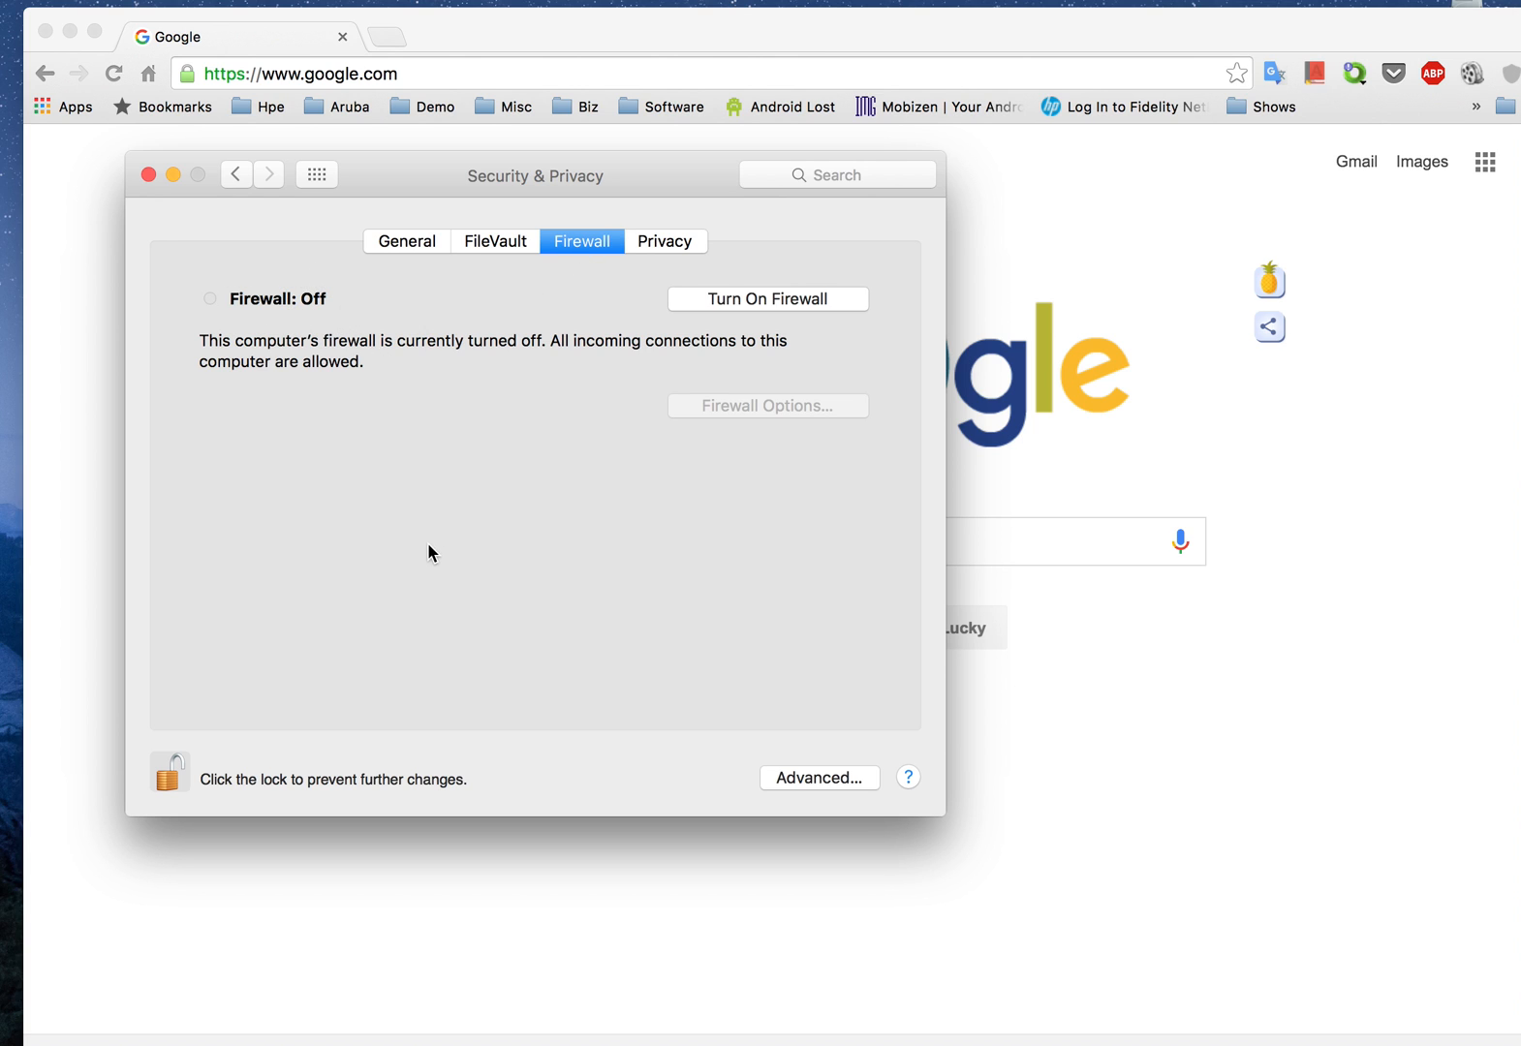
{"action": "mouse_move", "coordinate": [491, 494]}
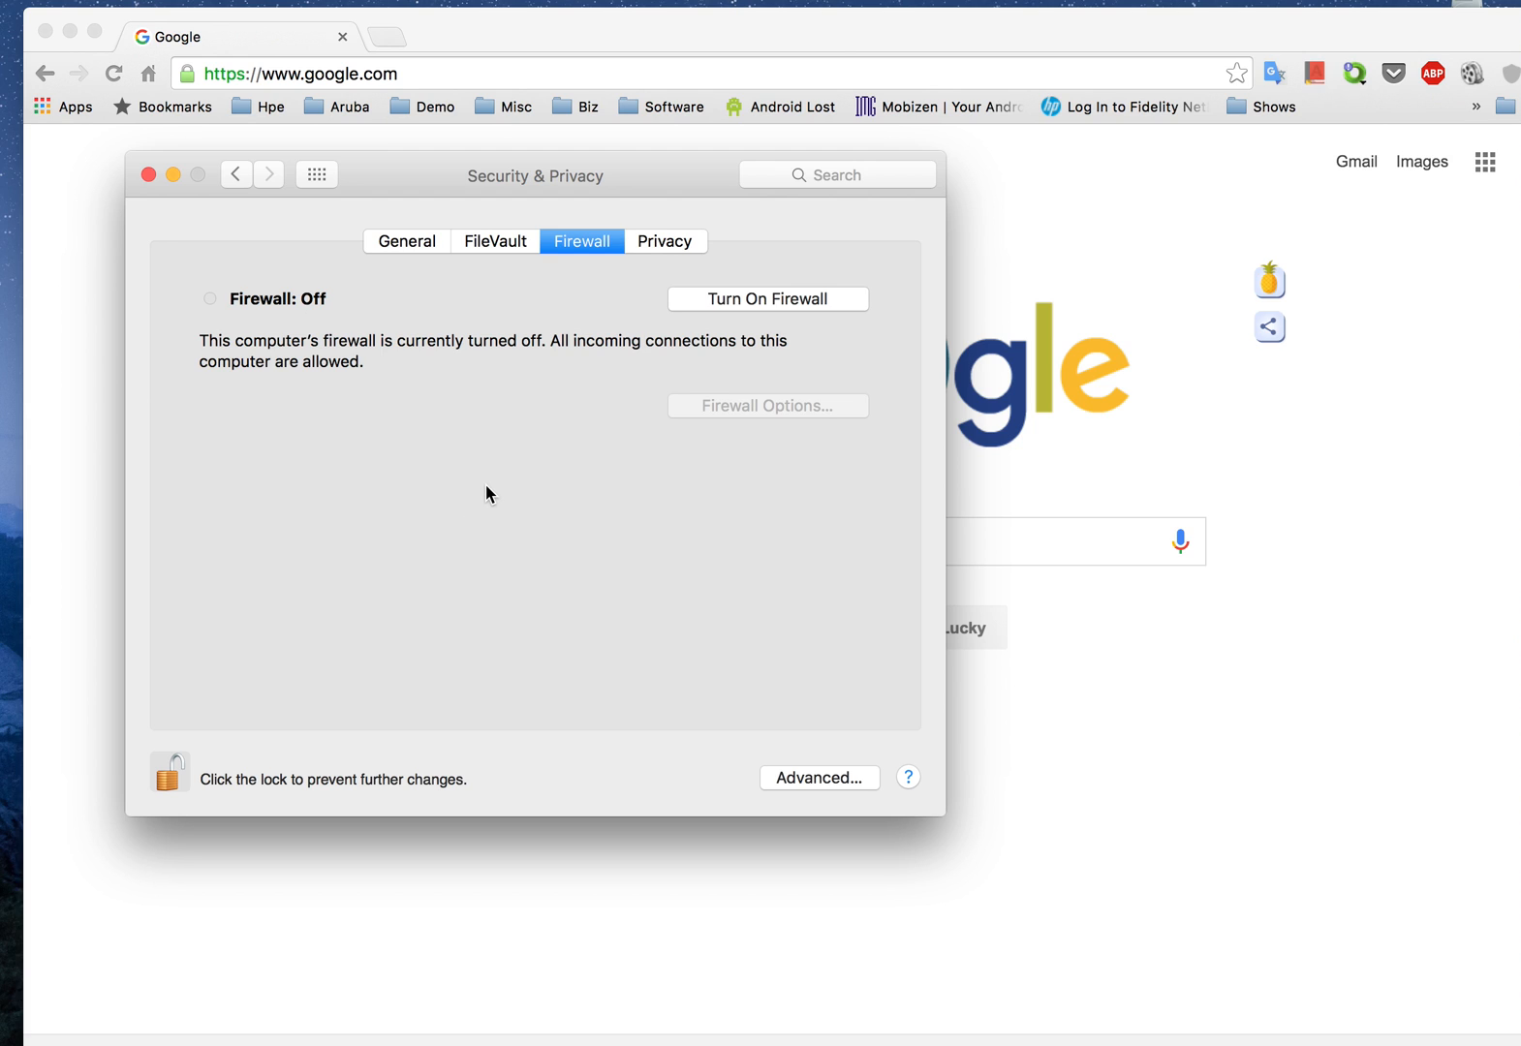
{"action": "mouse_move", "coordinate": [521, 419]}
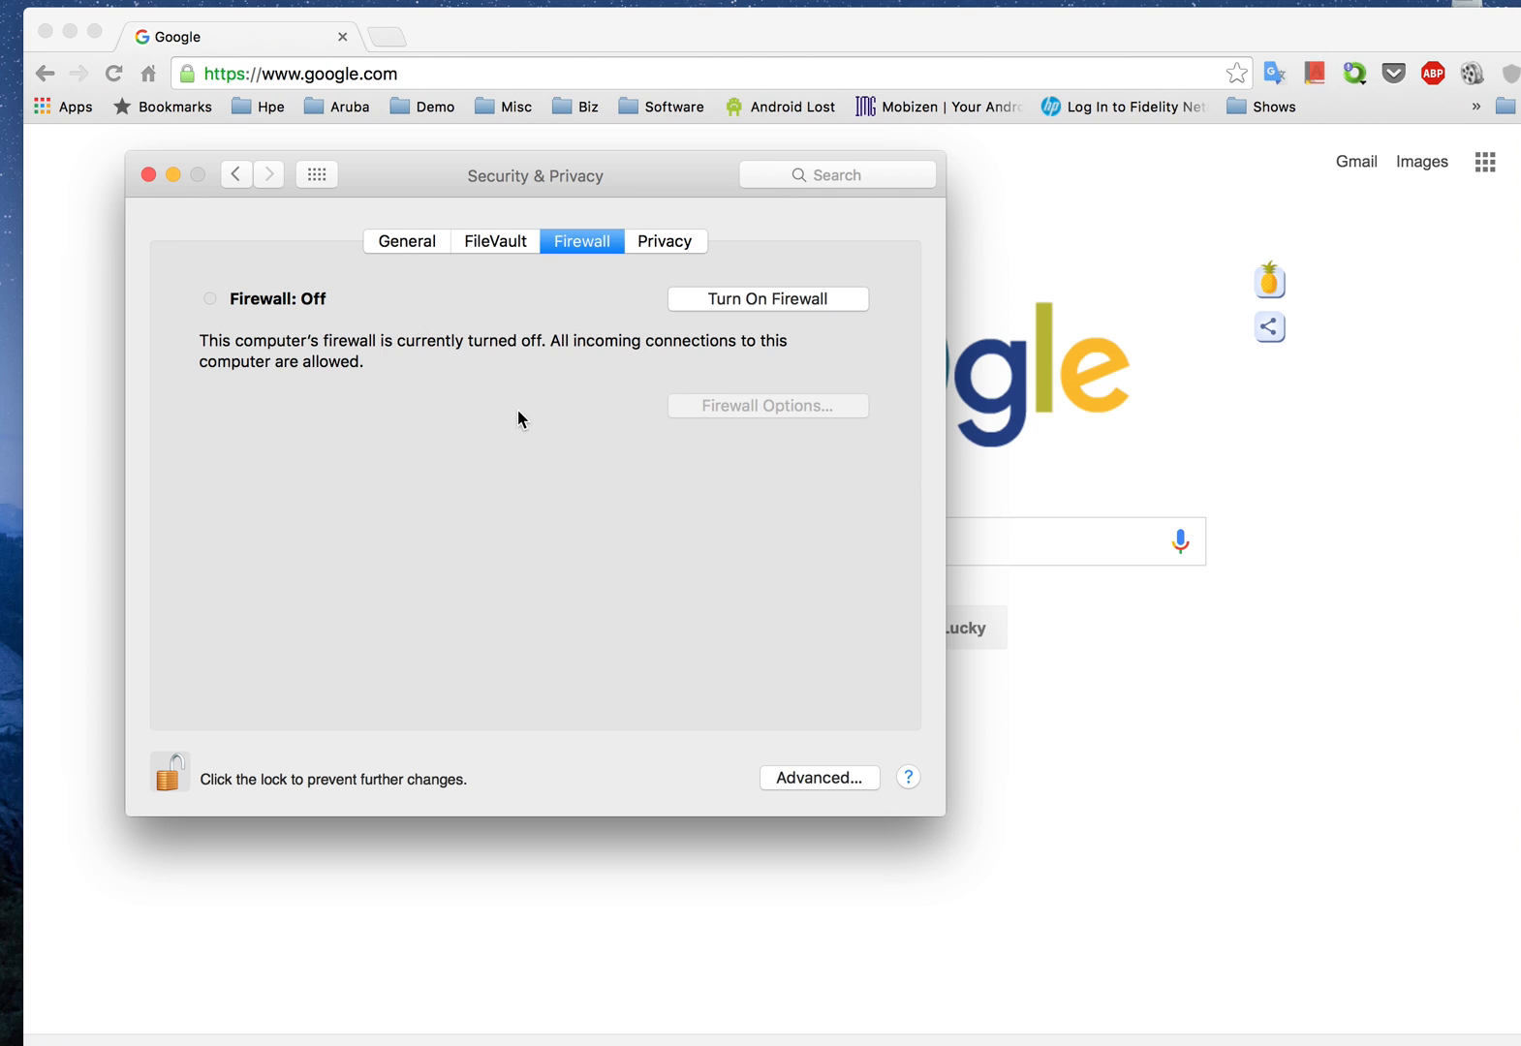
{"action": "mouse_move", "coordinate": [465, 415]}
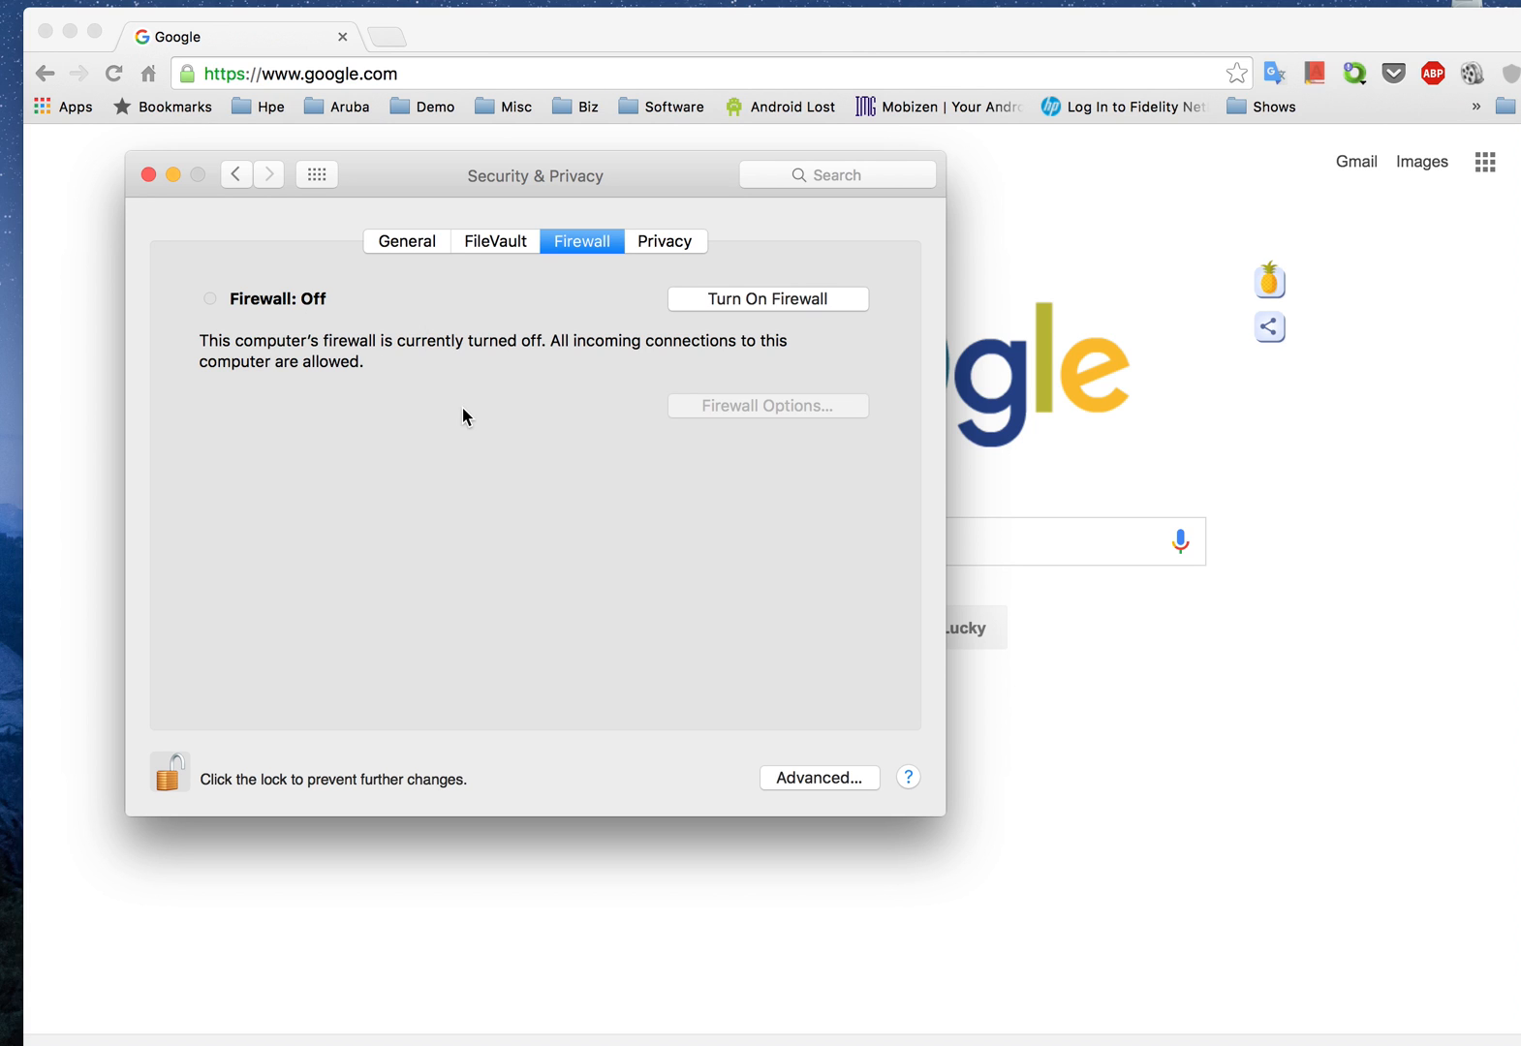
{"action": "mouse_move", "coordinate": [591, 300]}
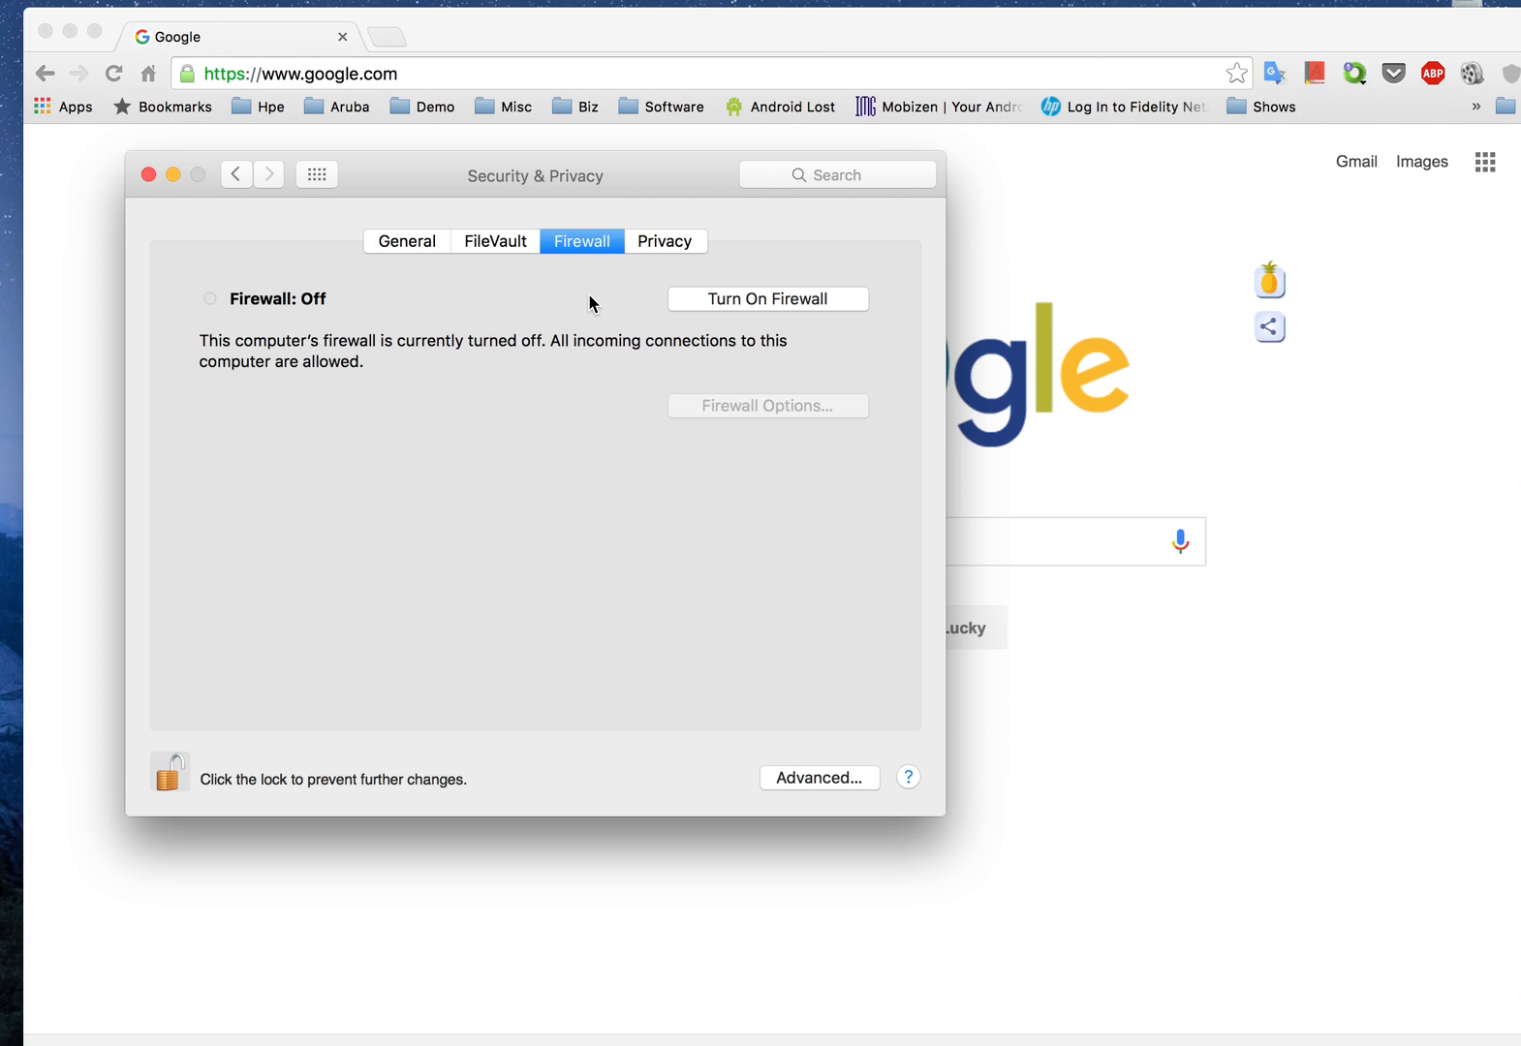
{"action": "mouse_move", "coordinate": [593, 368]}
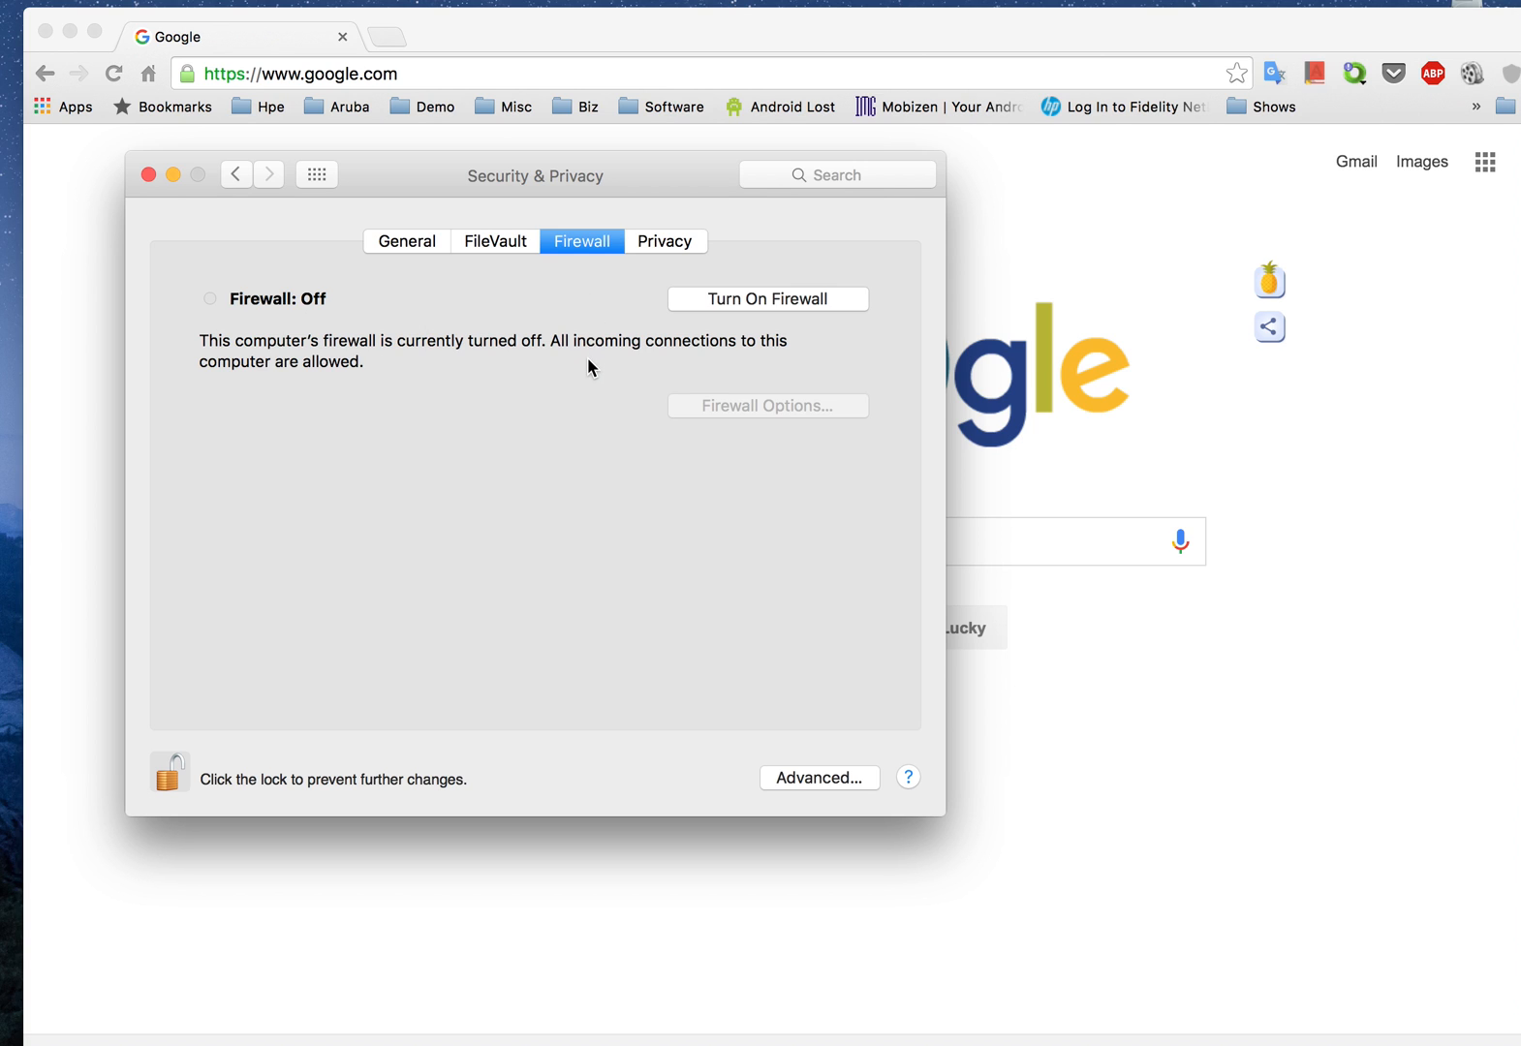
{"action": "mouse_move", "coordinate": [516, 381]}
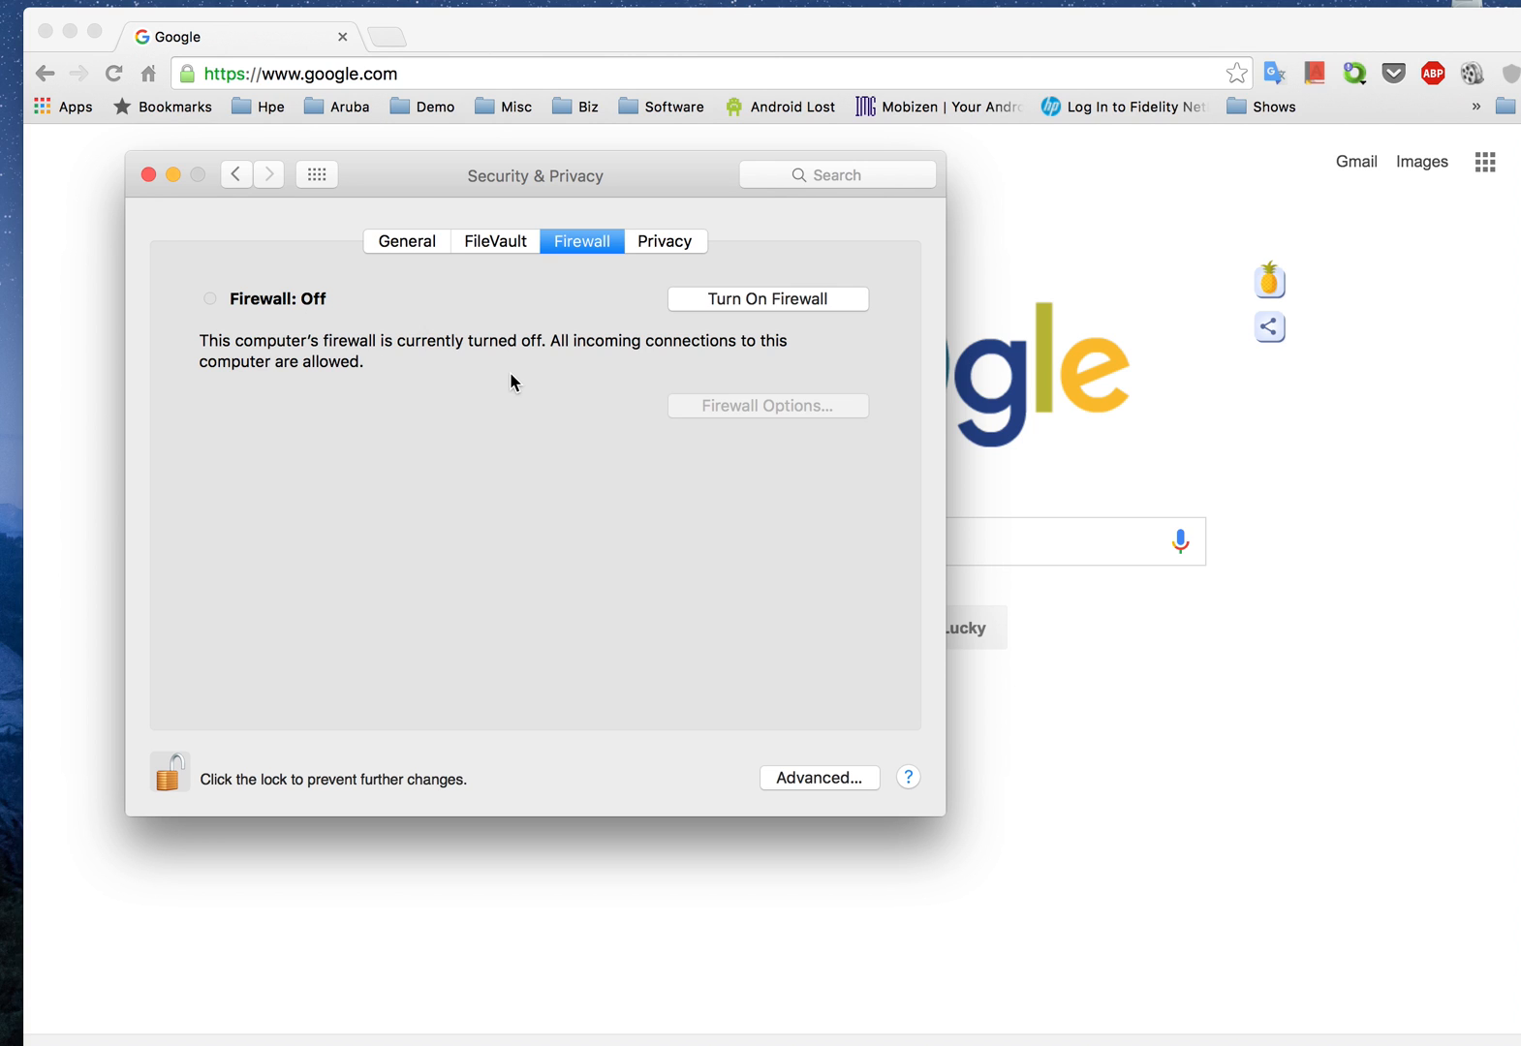
{"action": "mouse_move", "coordinate": [873, 277]}
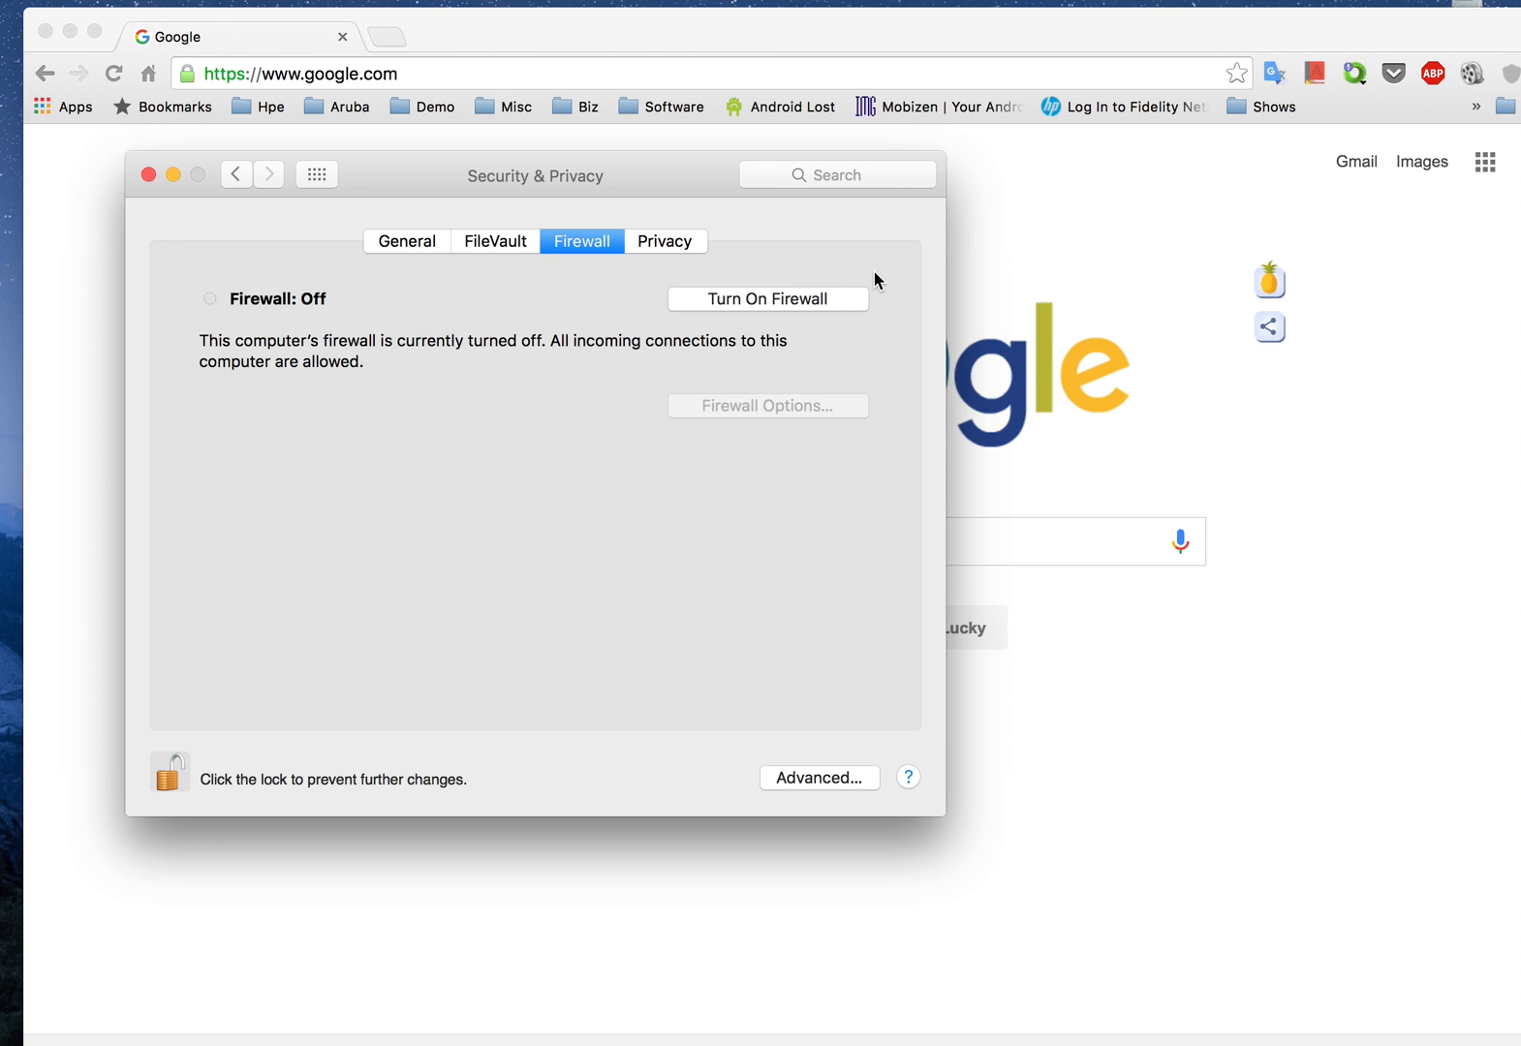
{"action": "mouse_move", "coordinate": [649, 190]}
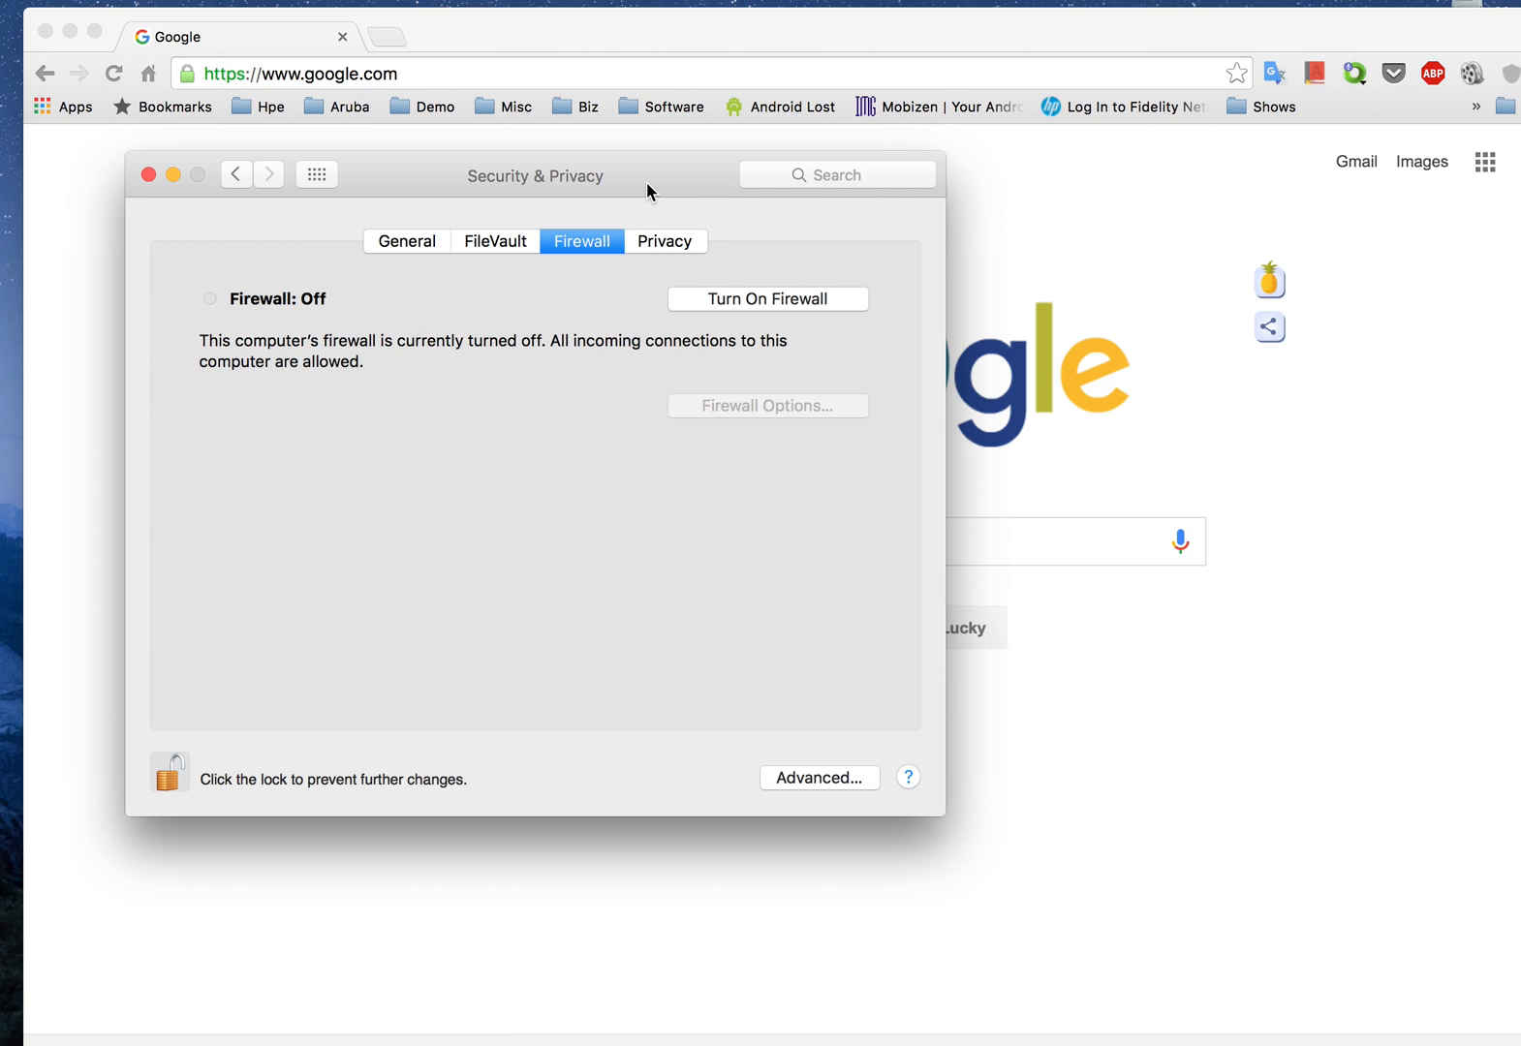
{"action": "mouse_move", "coordinate": [496, 175]}
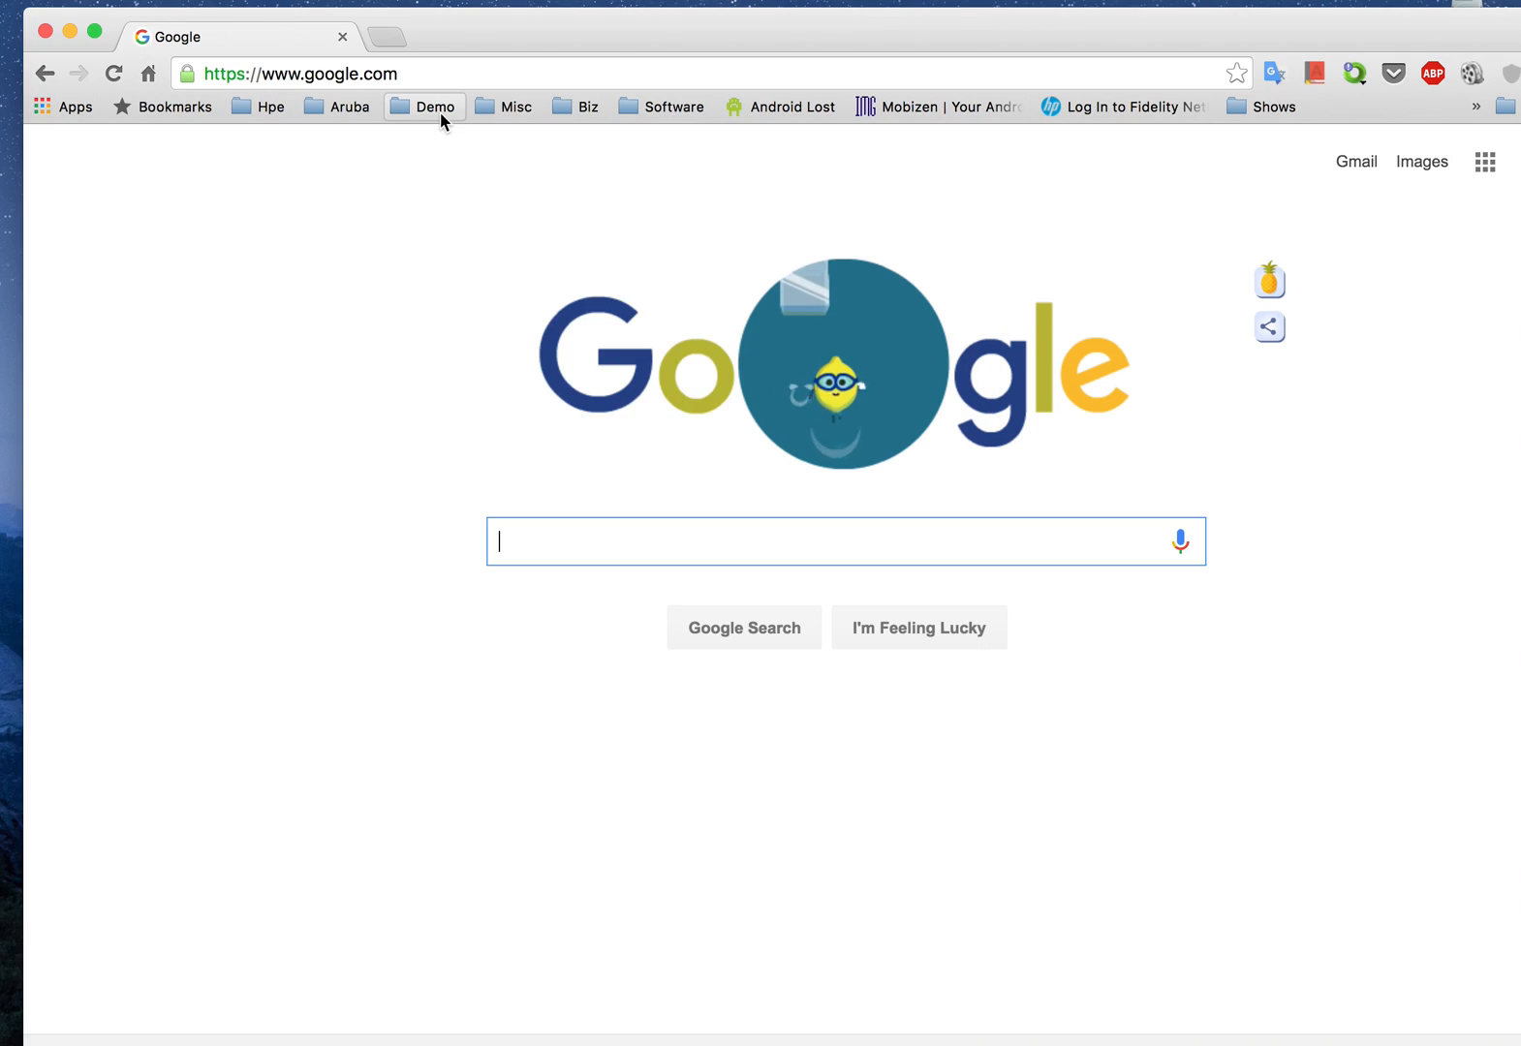
Go to the OnGuard Portal demo page from the saved demo site bookmarks.
{"action": "left_click", "coordinate": [432, 106]}
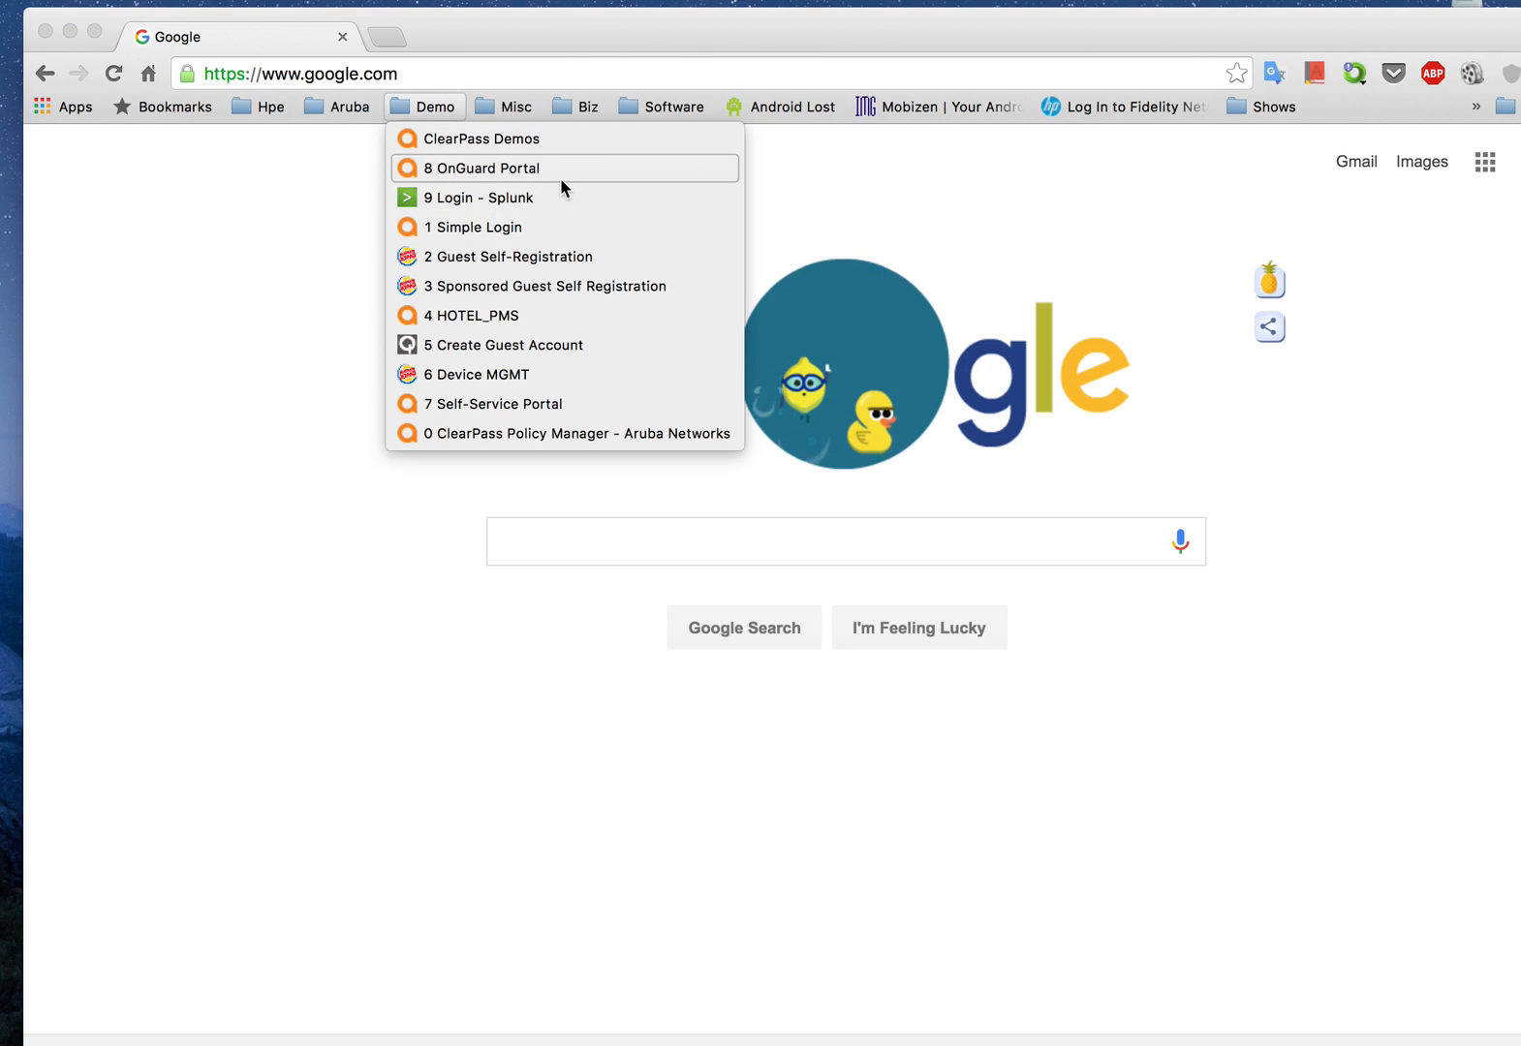
{"action": "left_click", "coordinate": [480, 166]}
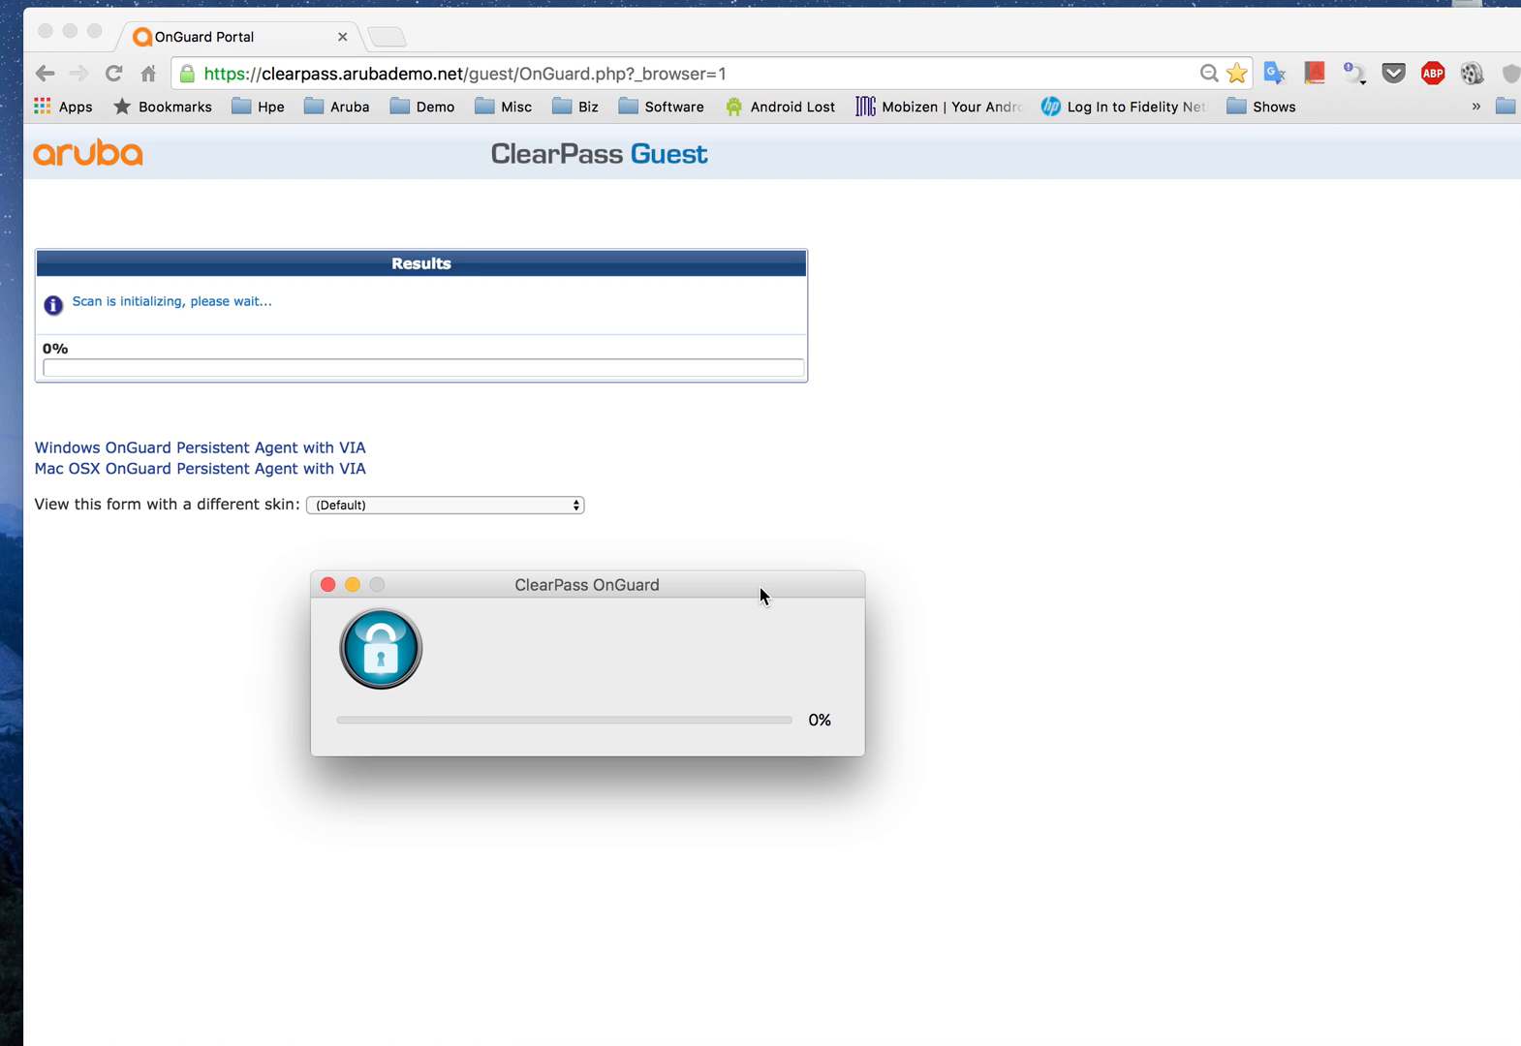
{"action": "mouse_move", "coordinate": [537, 651]}
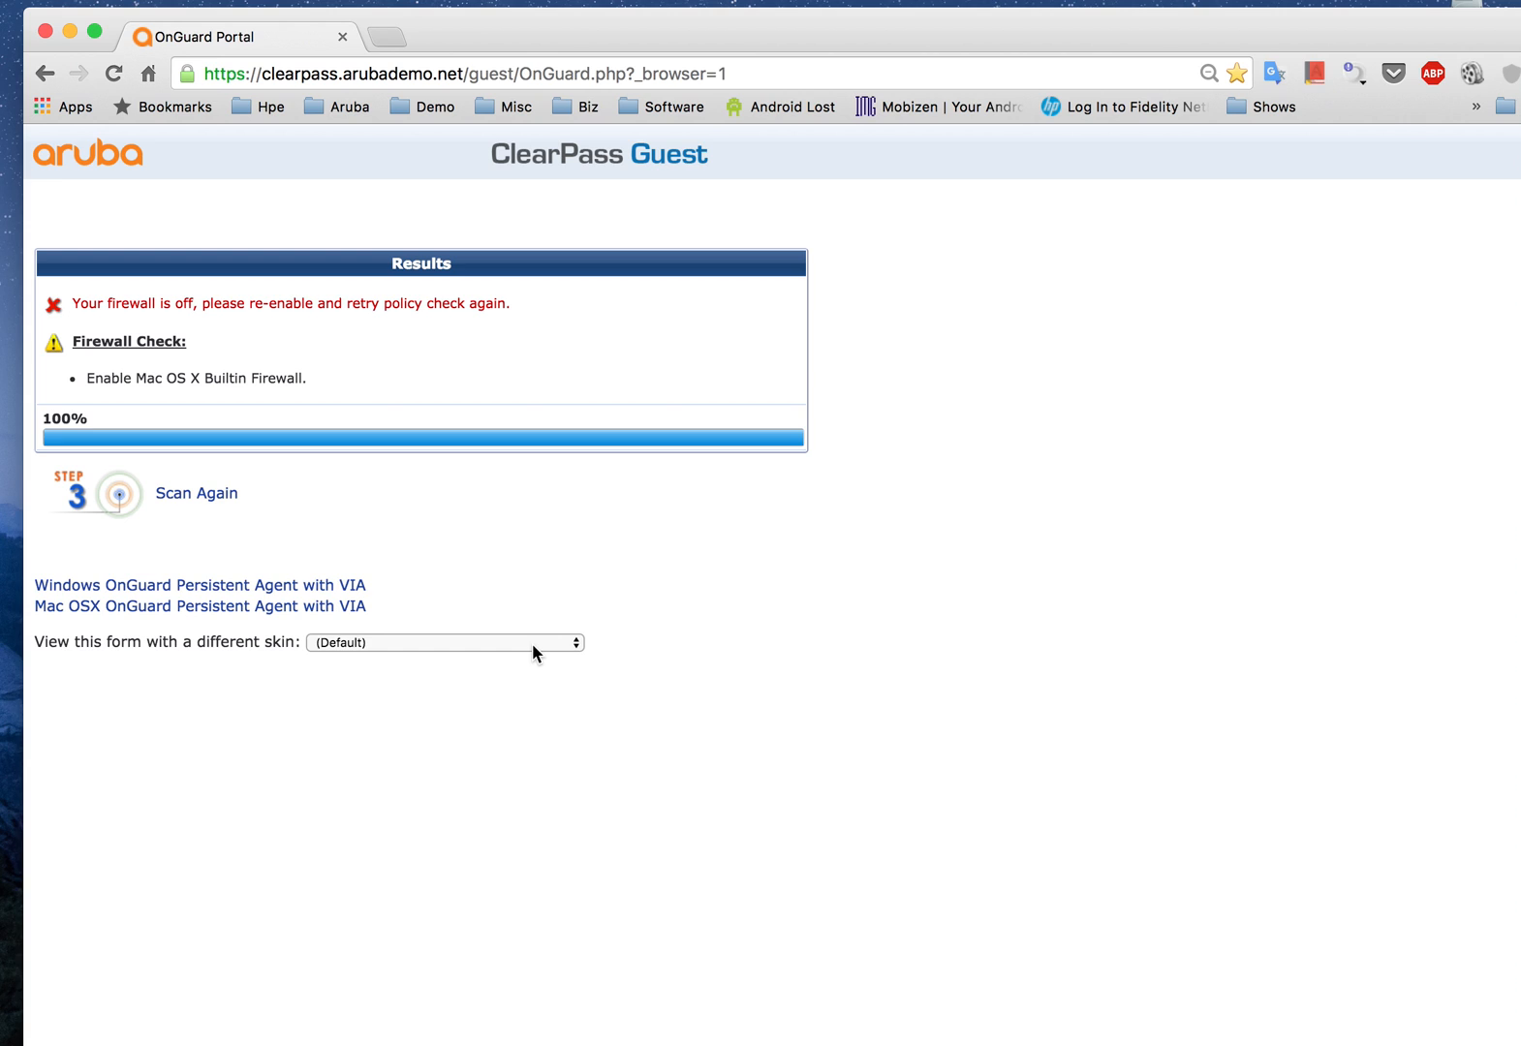
{"action": "mouse_move", "coordinate": [128, 329]}
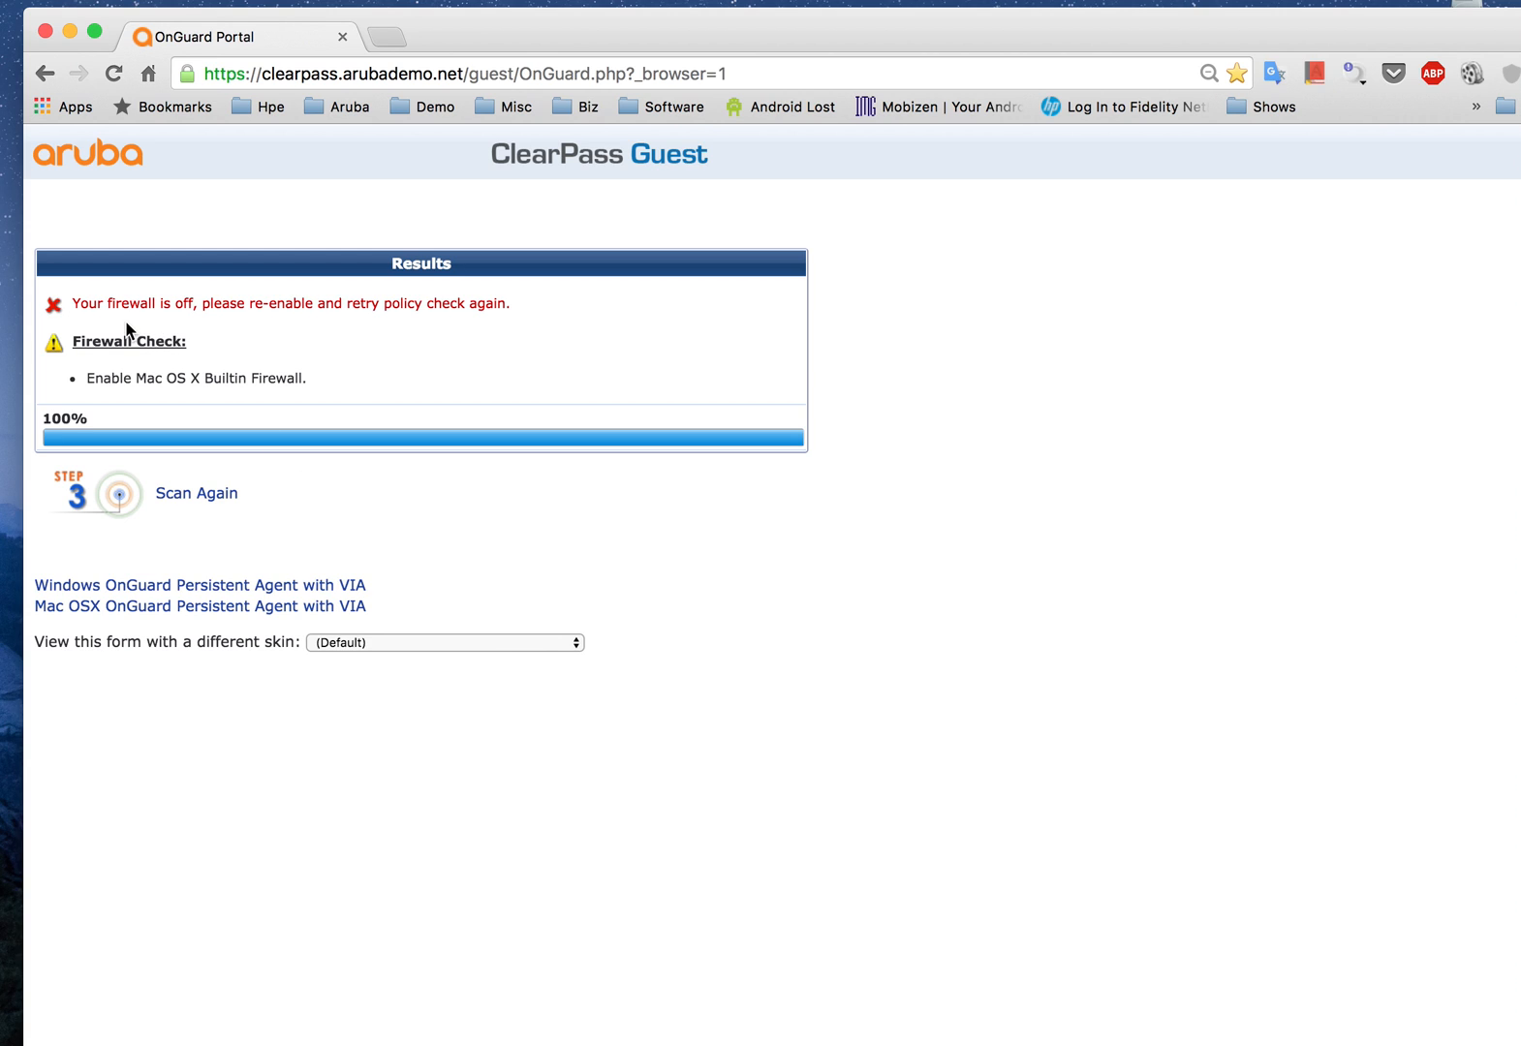
{"action": "mouse_move", "coordinate": [157, 320]}
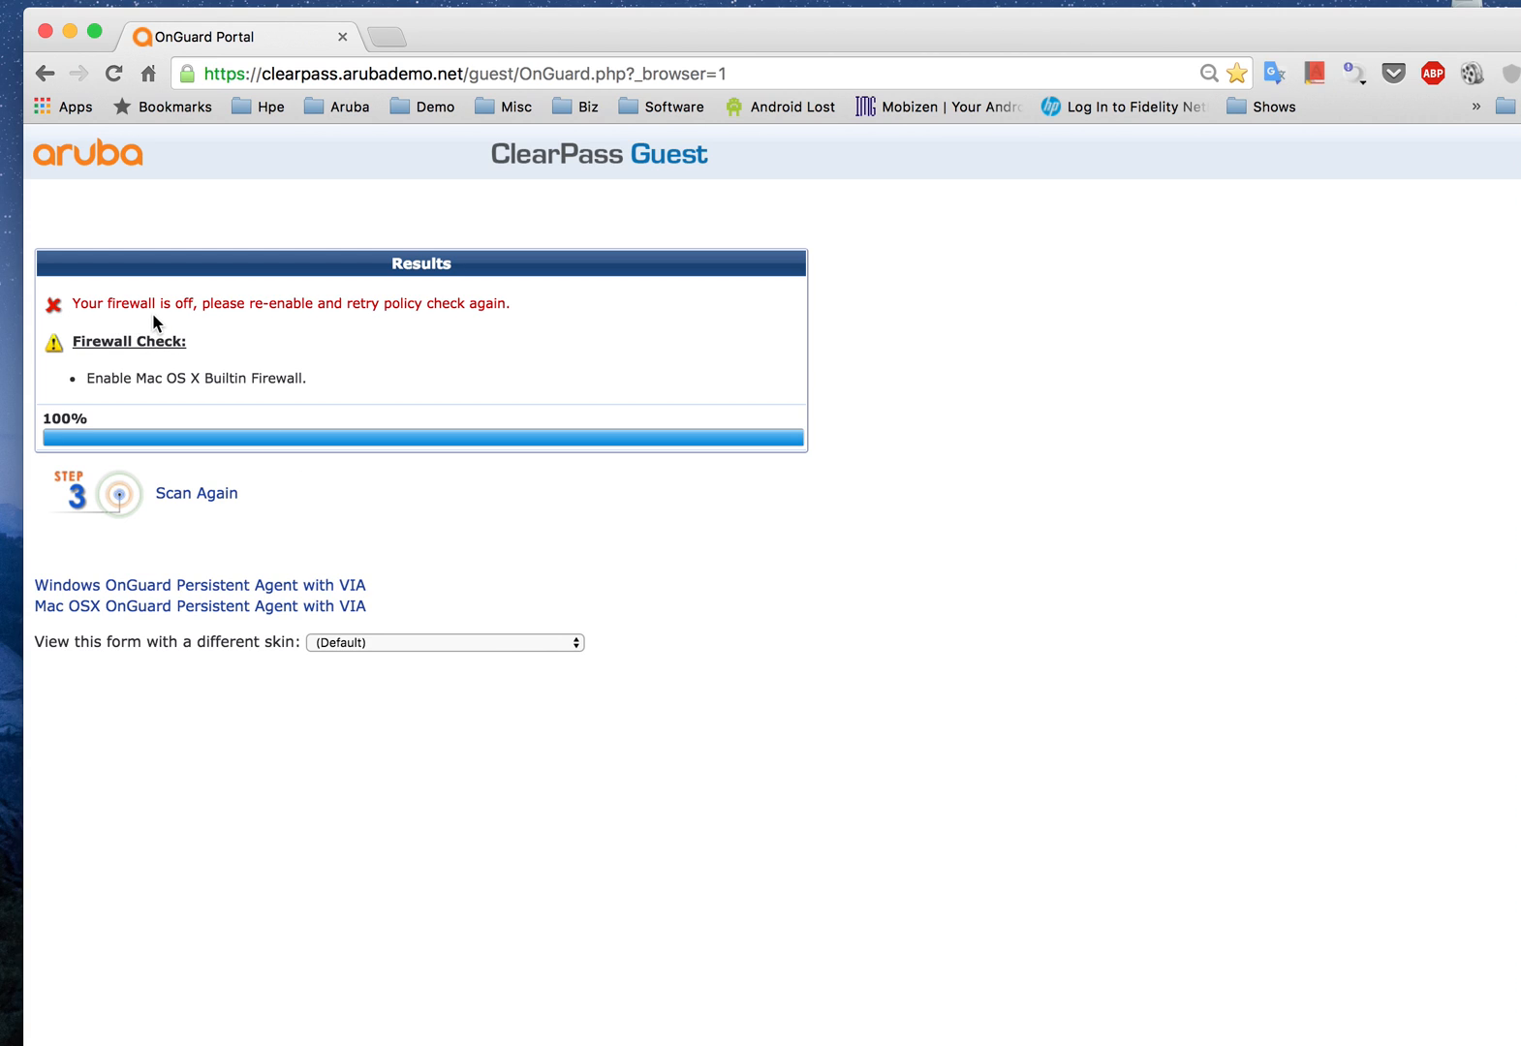
{"action": "mouse_move", "coordinate": [293, 333]}
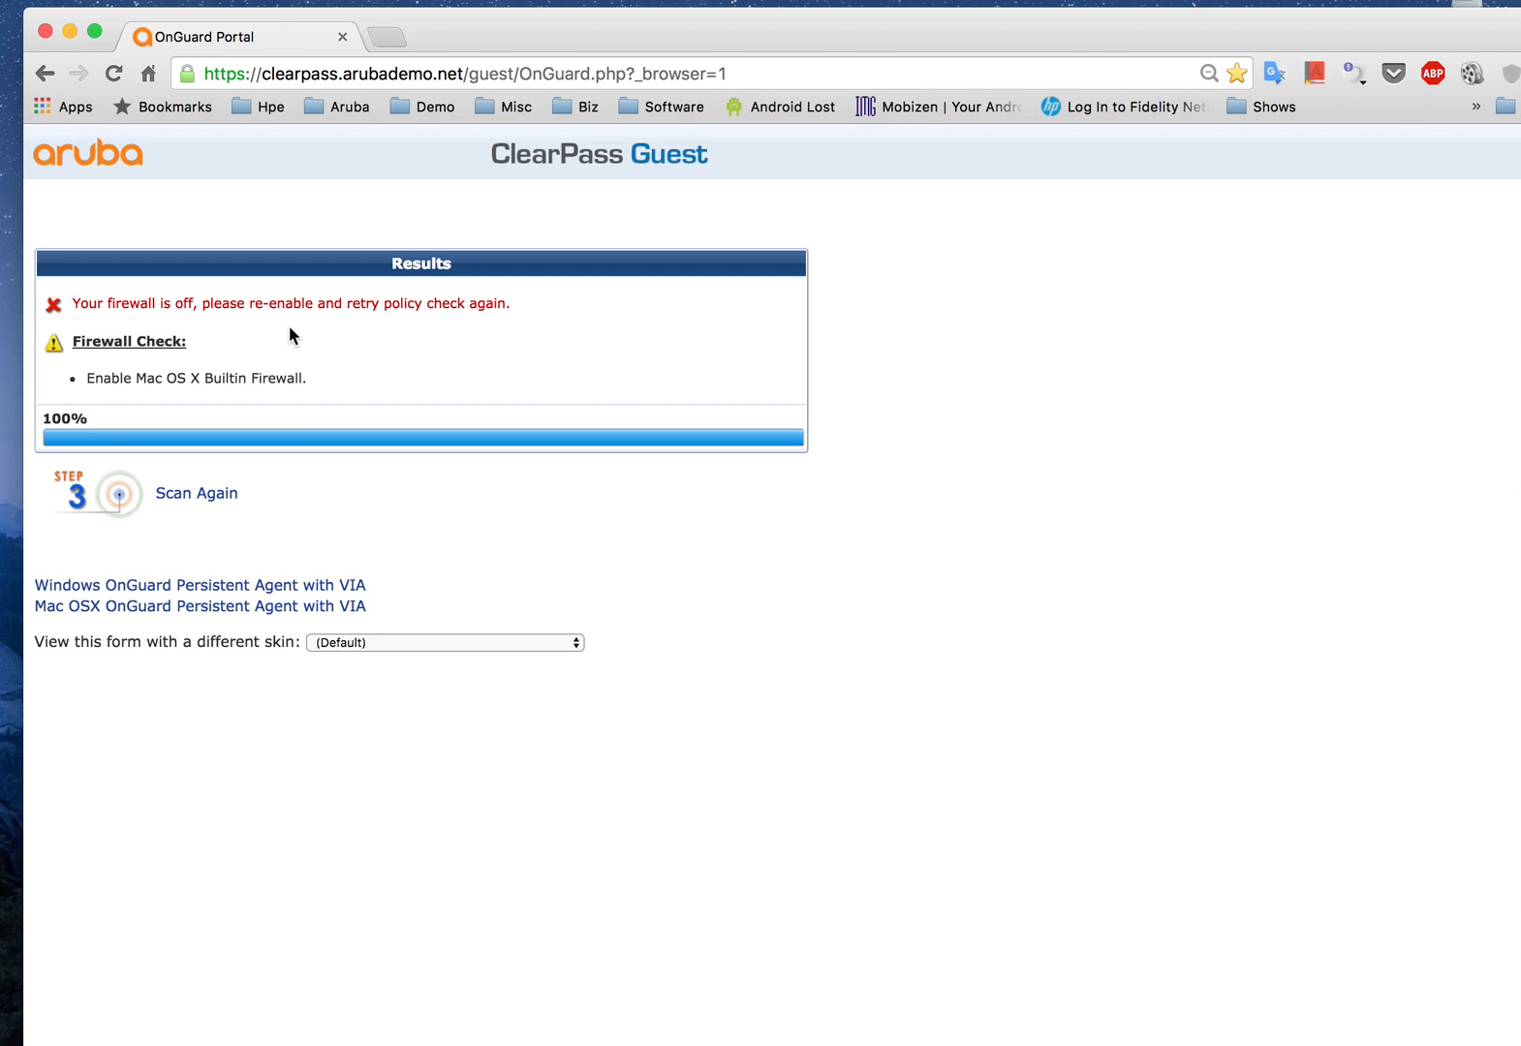
{"action": "mouse_move", "coordinate": [302, 507]}
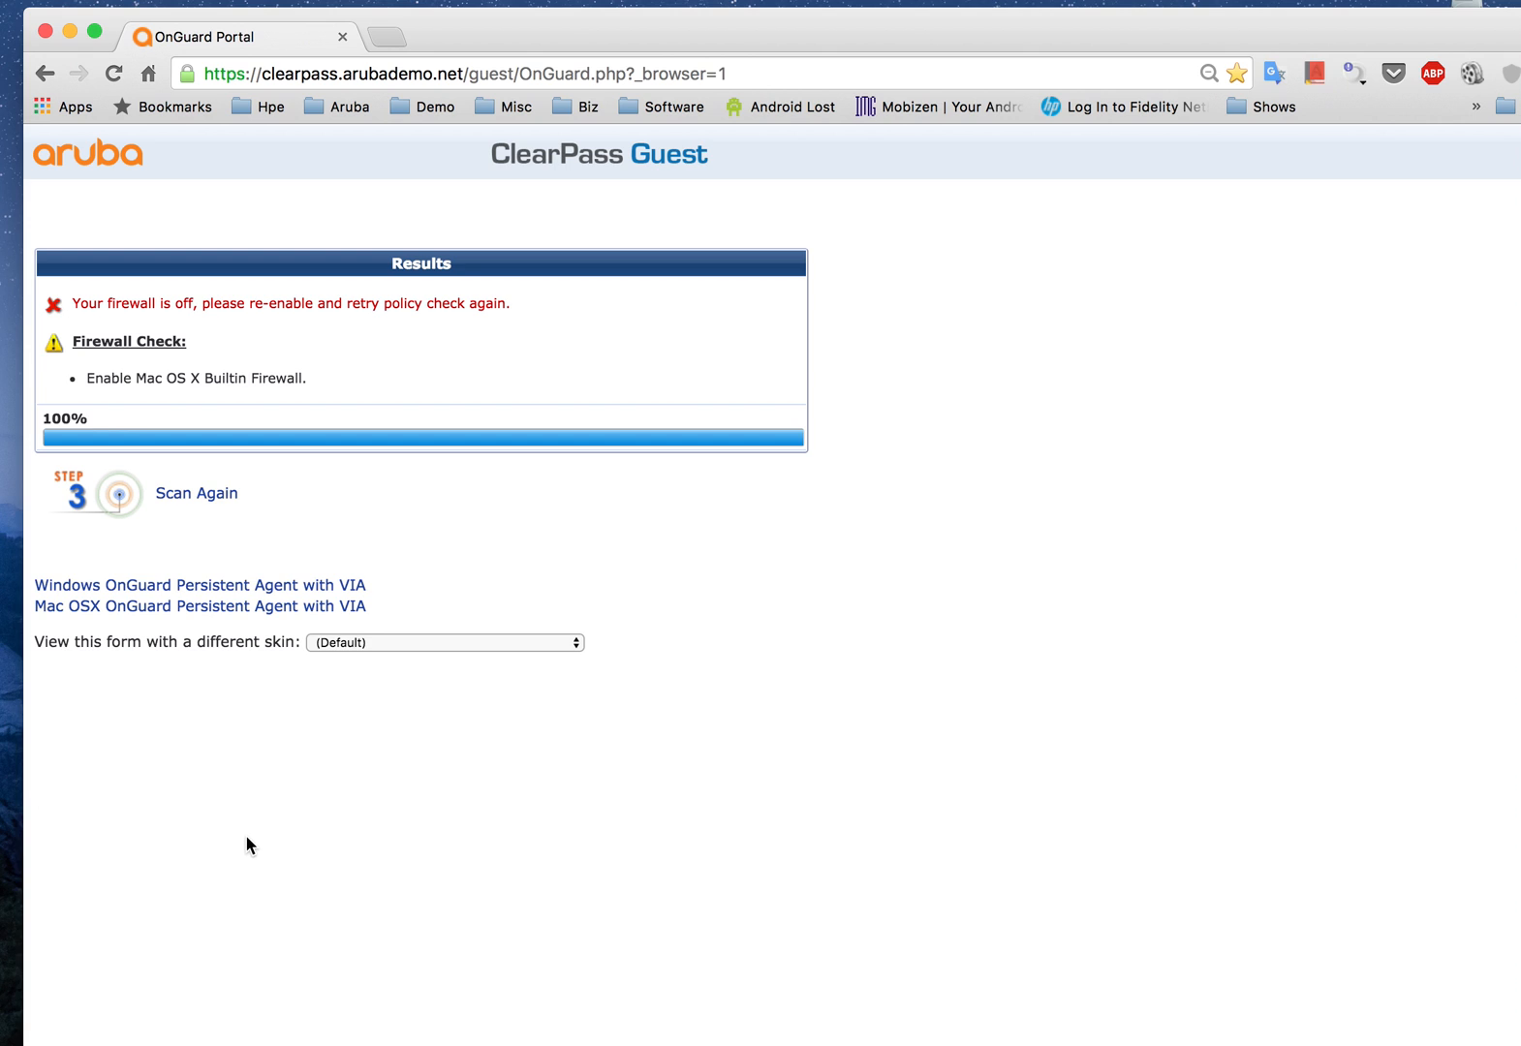
Turn on the Mac's built-in firewall from the Security & Privacy Firewall settings.
{"action": "type", "text": "set"}
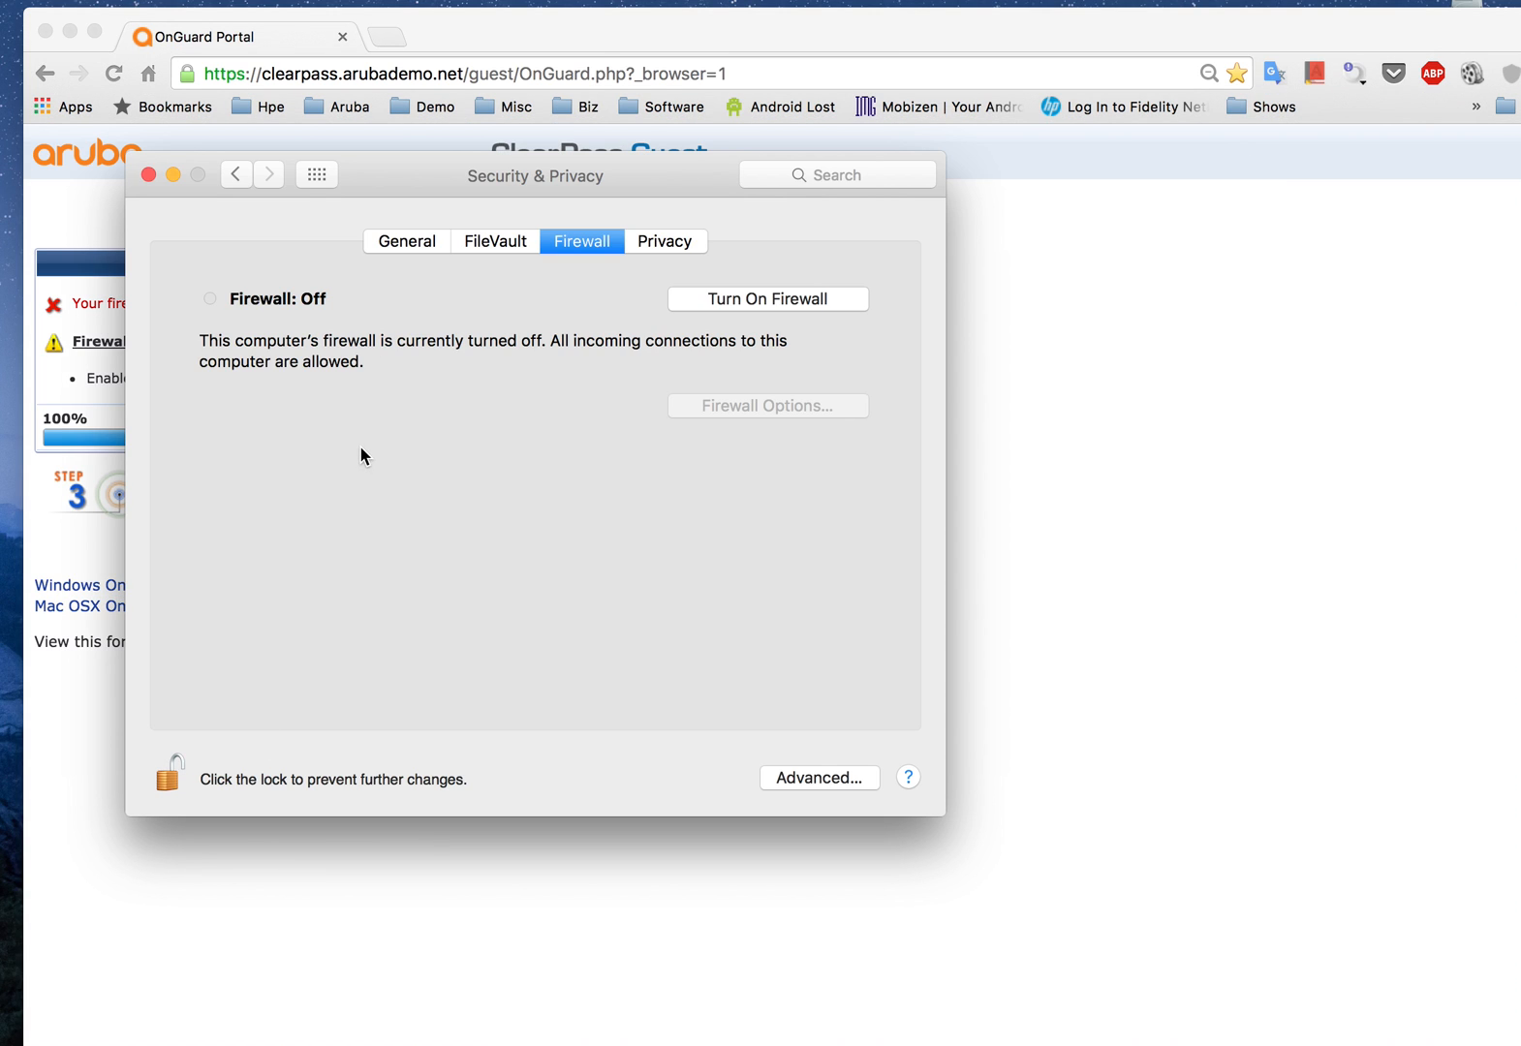
{"action": "left_click", "coordinate": [767, 298]}
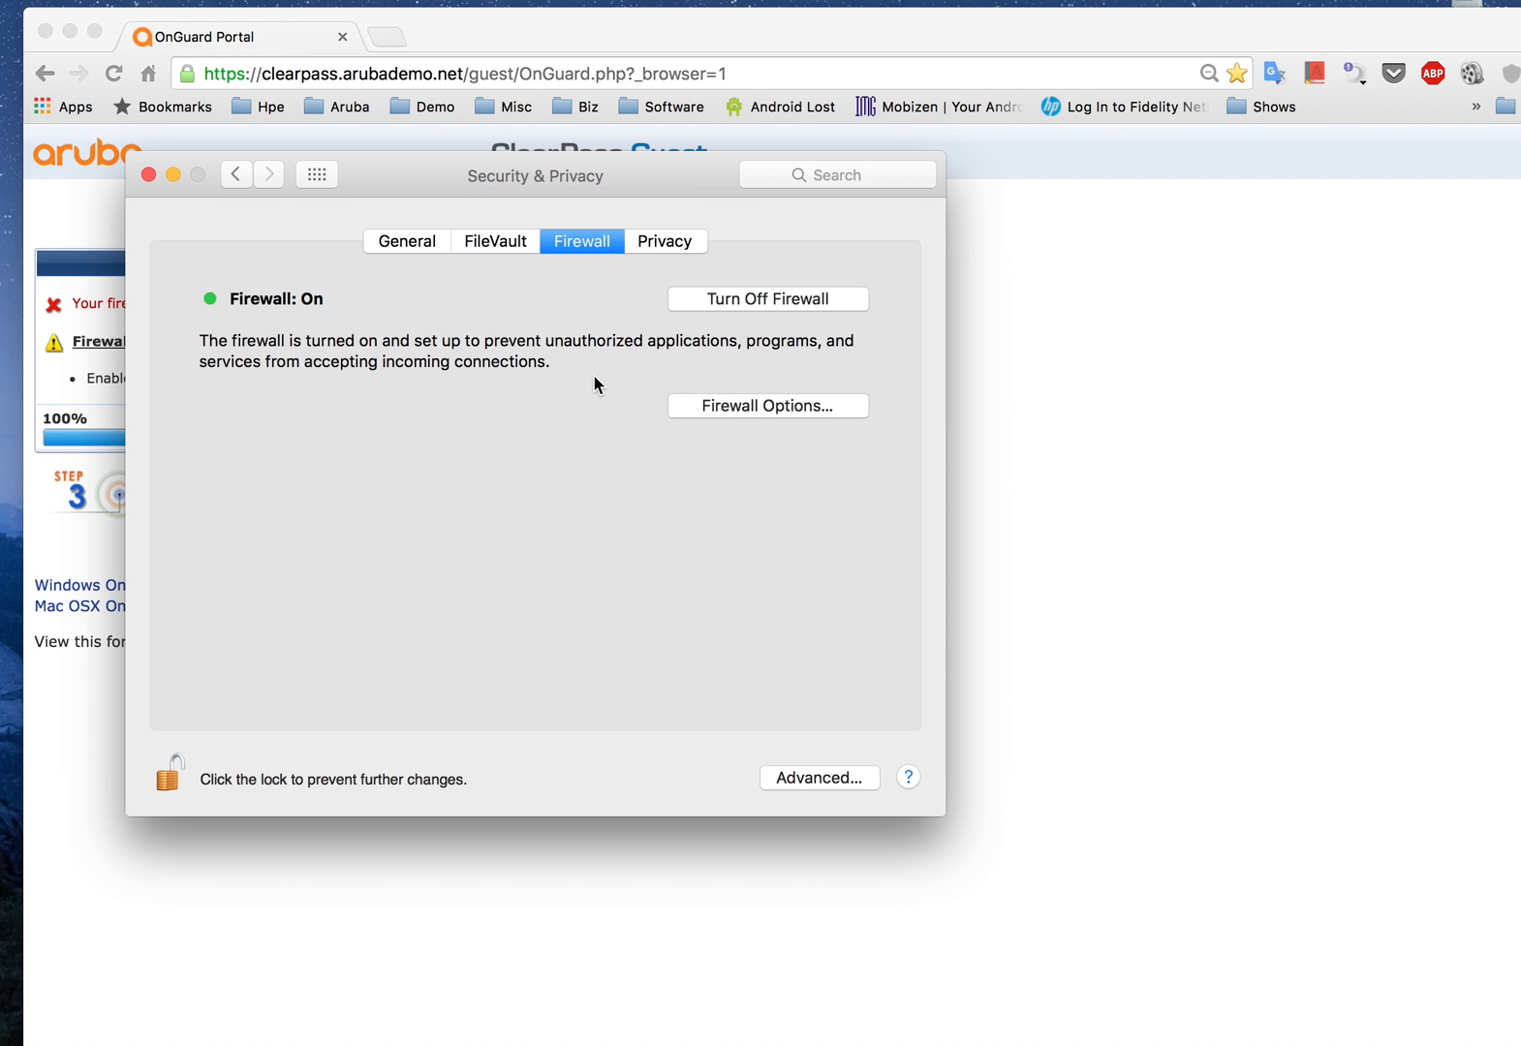
{"action": "left_click_drag", "start_coordinate": [533, 176], "coordinate": [873, 244]}
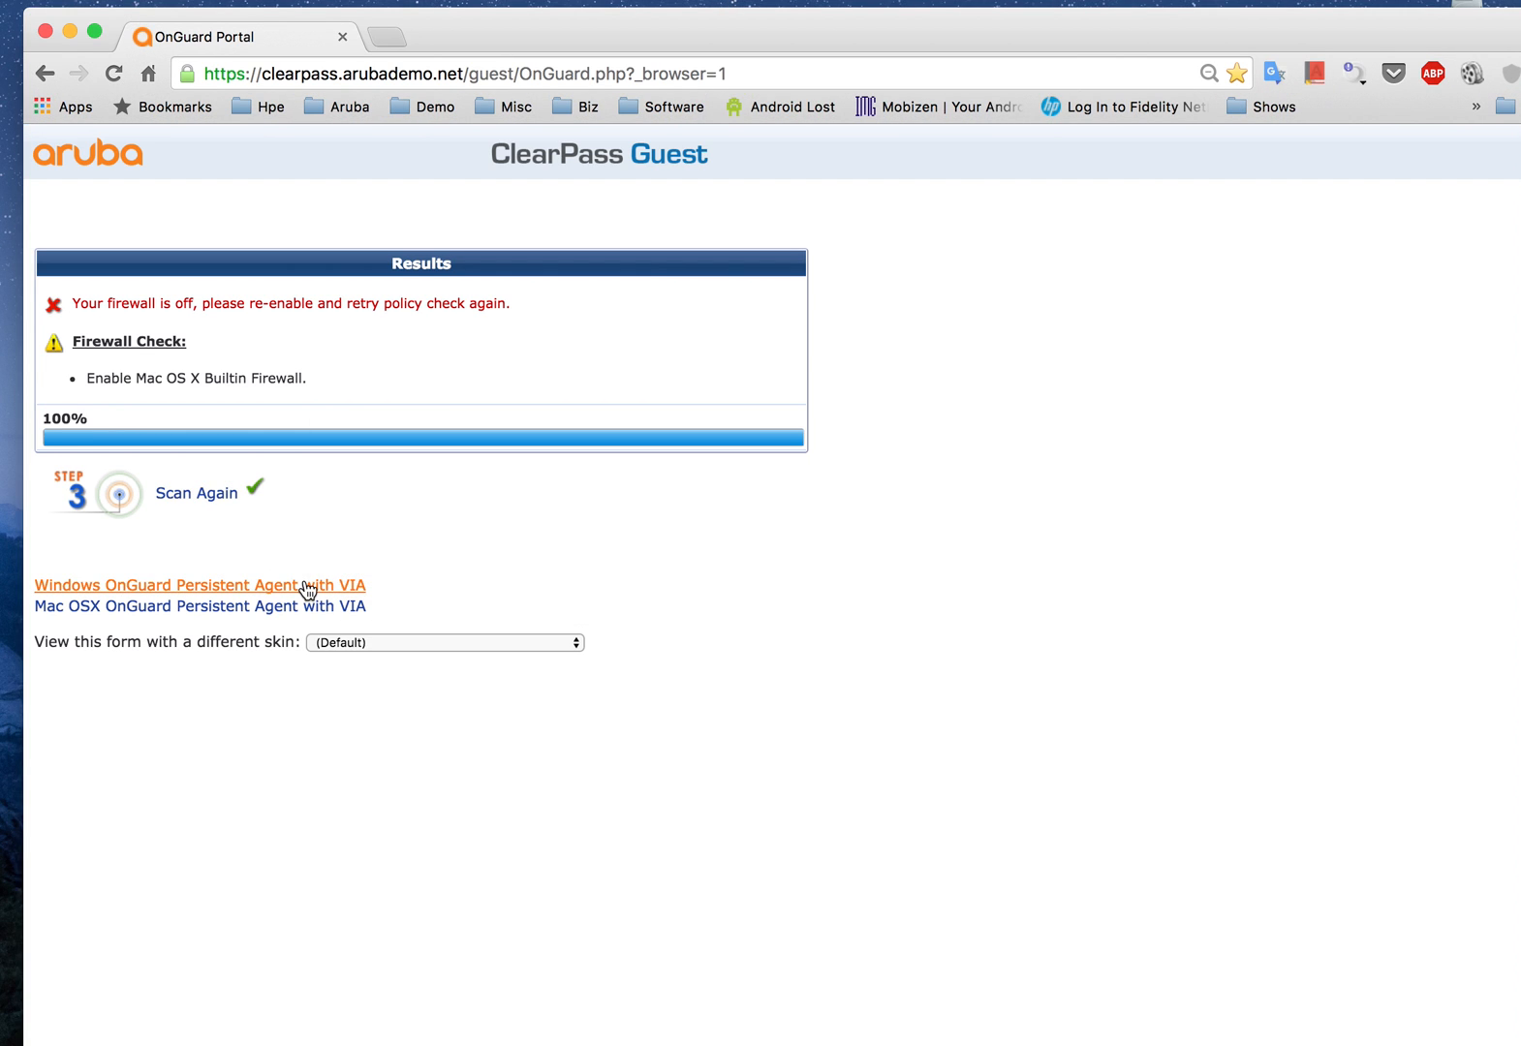
Rerun the OnGuard compliance scan via the Scan Again link with the firewall enabled.
{"action": "left_click", "coordinate": [195, 492]}
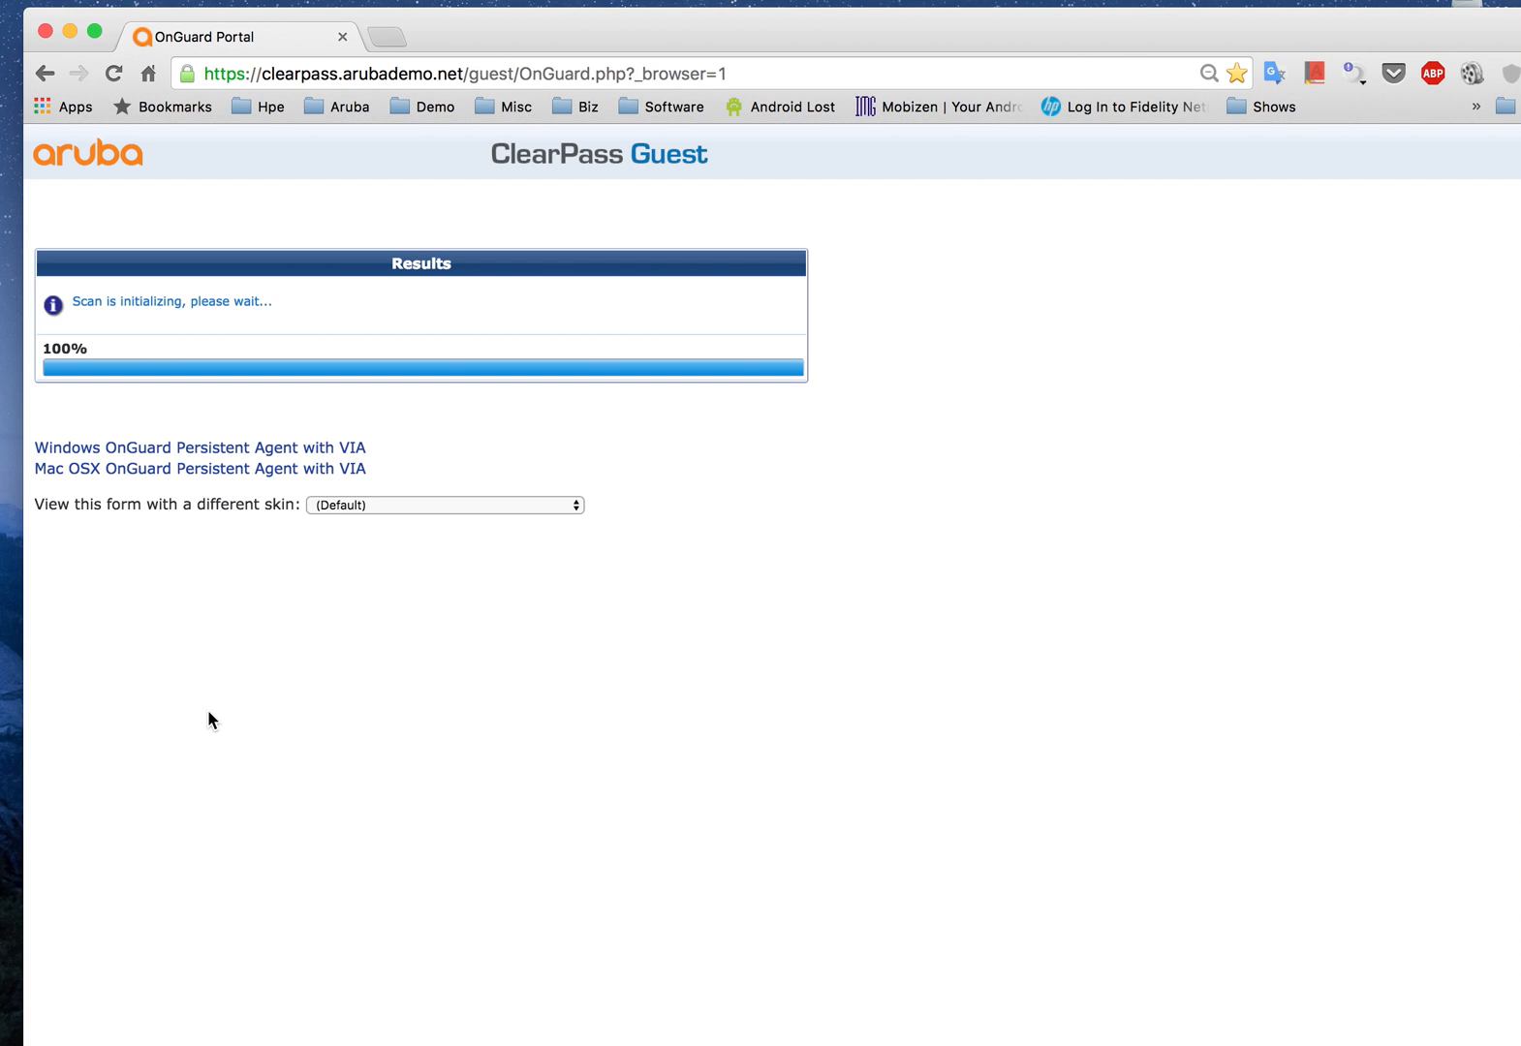
{"action": "mouse_move", "coordinate": [271, 620]}
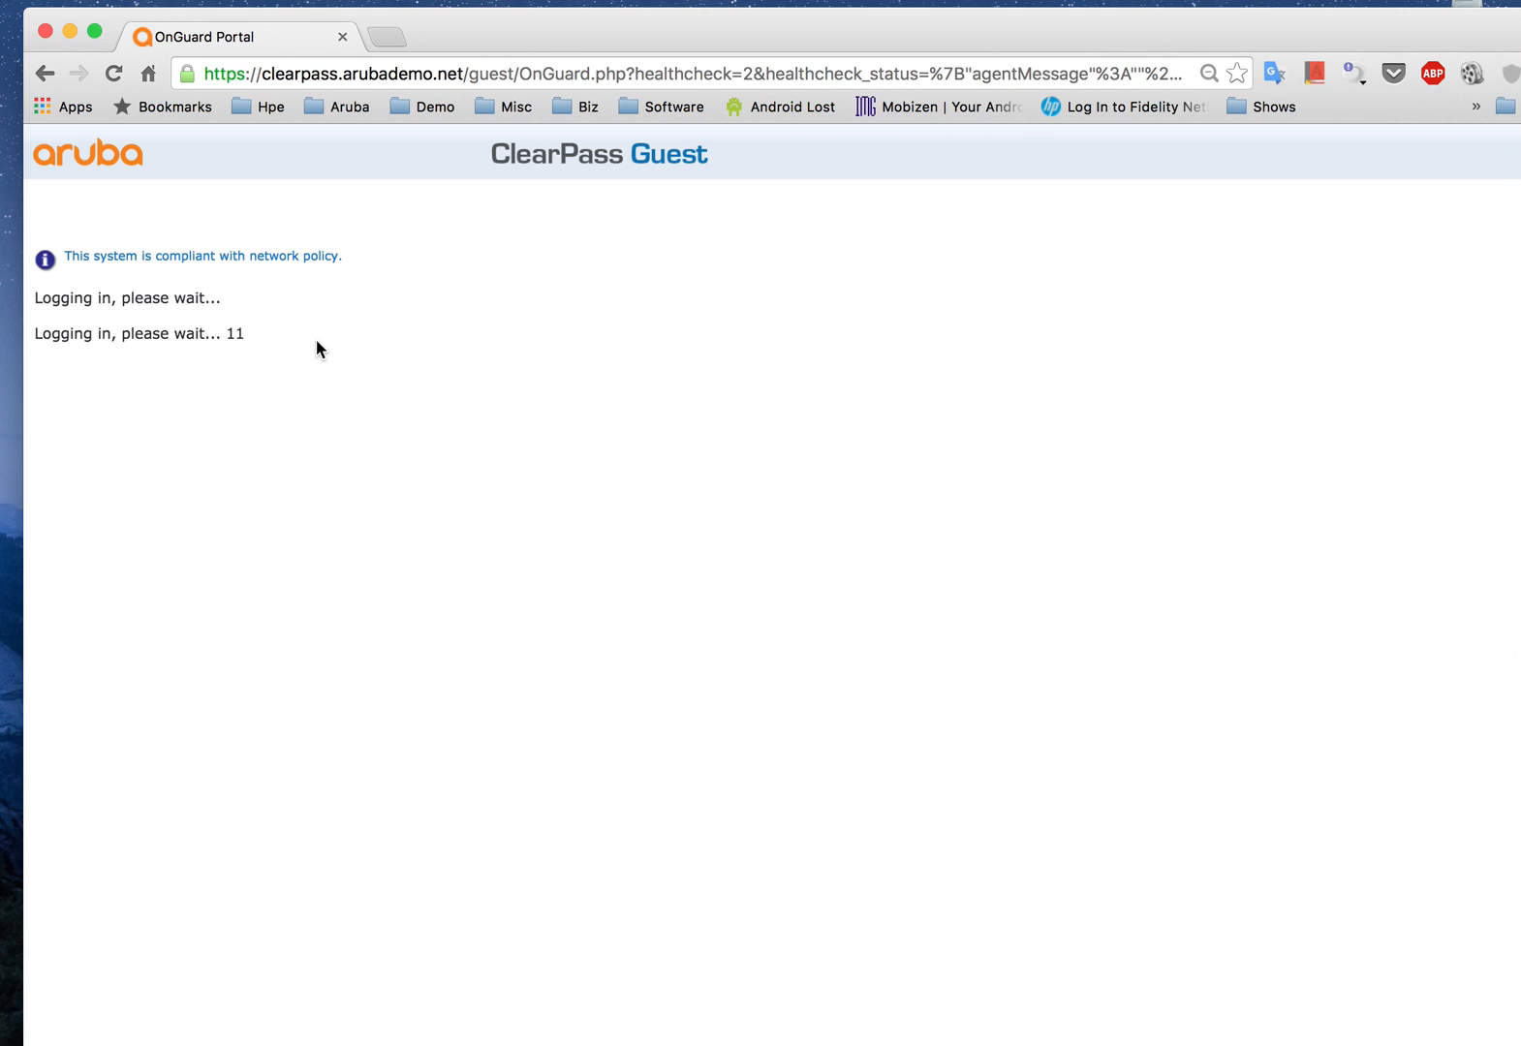
{"action": "mouse_move", "coordinate": [271, 400]}
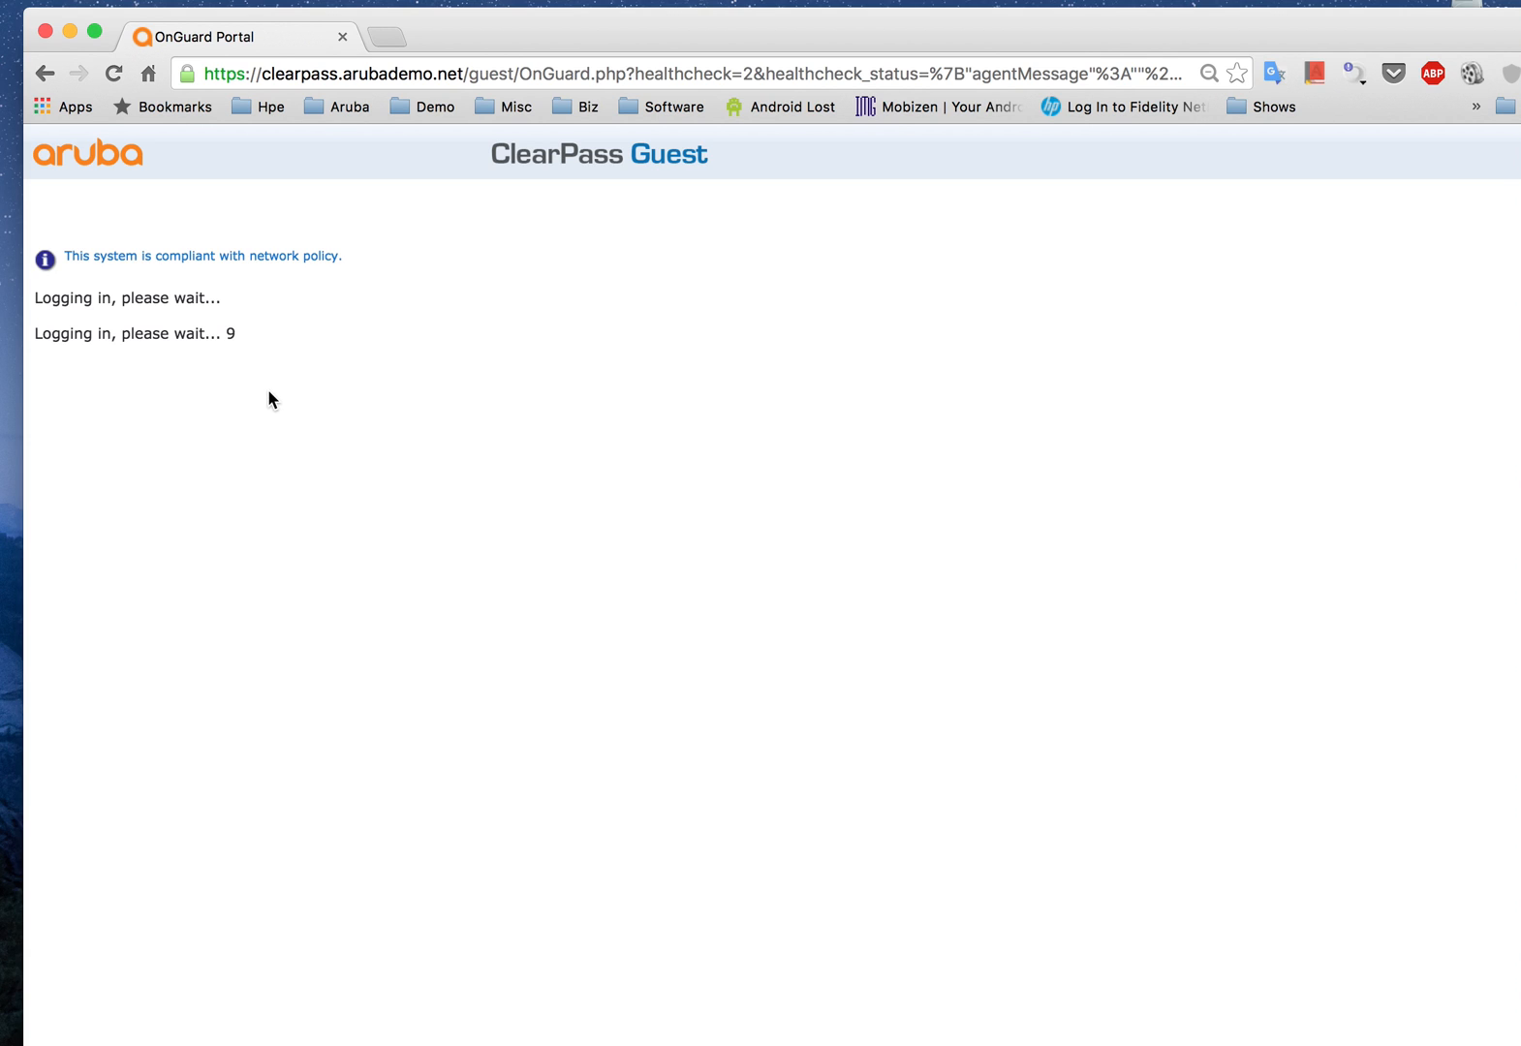